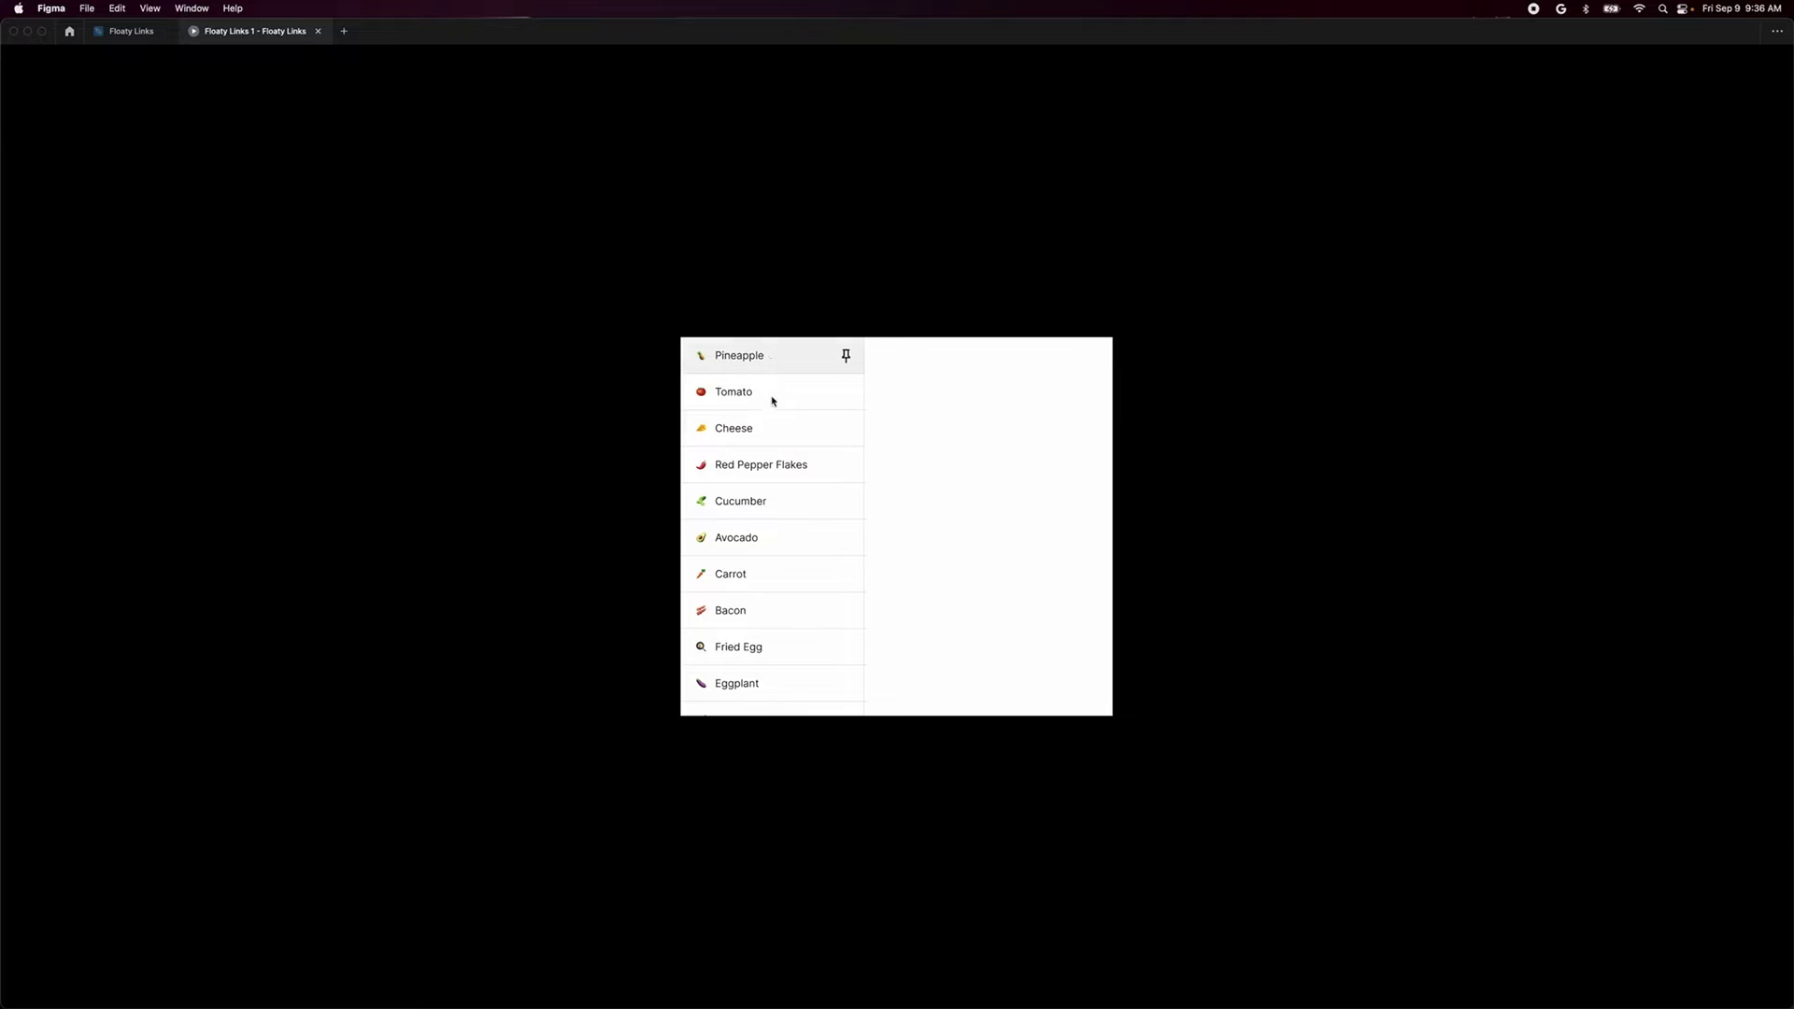
mouse_move(778, 364)
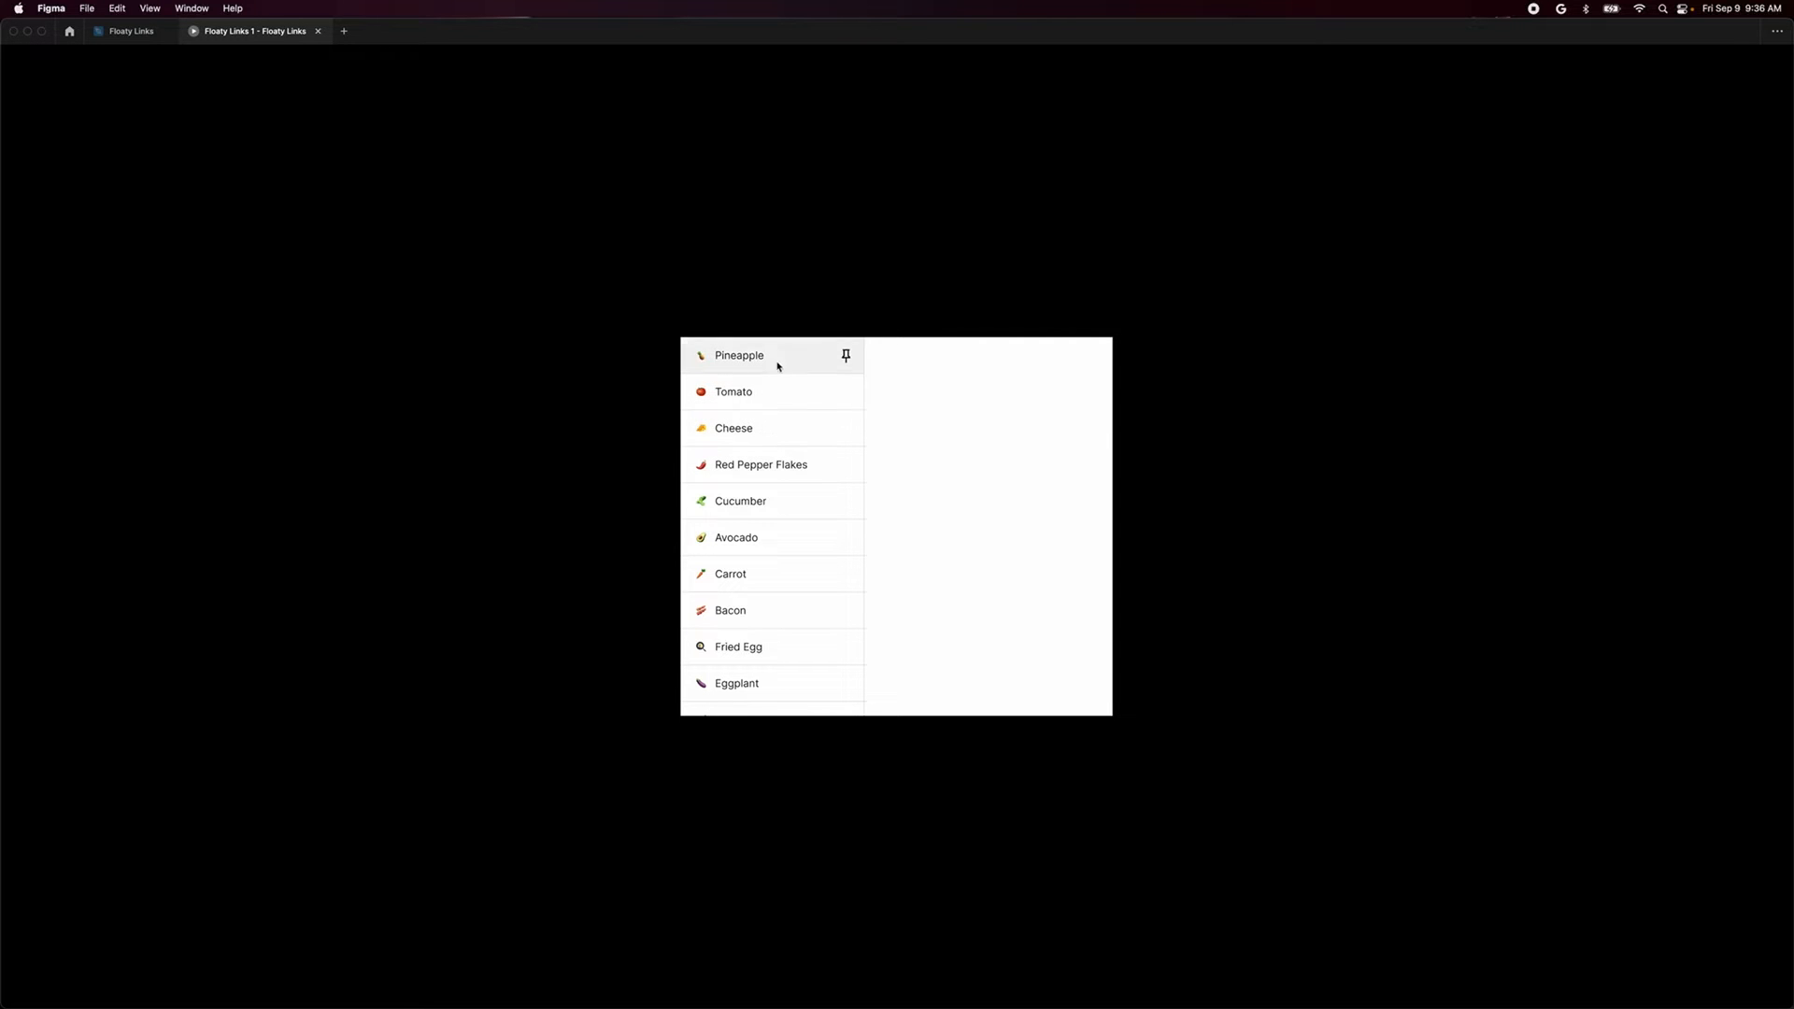
mouse_move(826, 360)
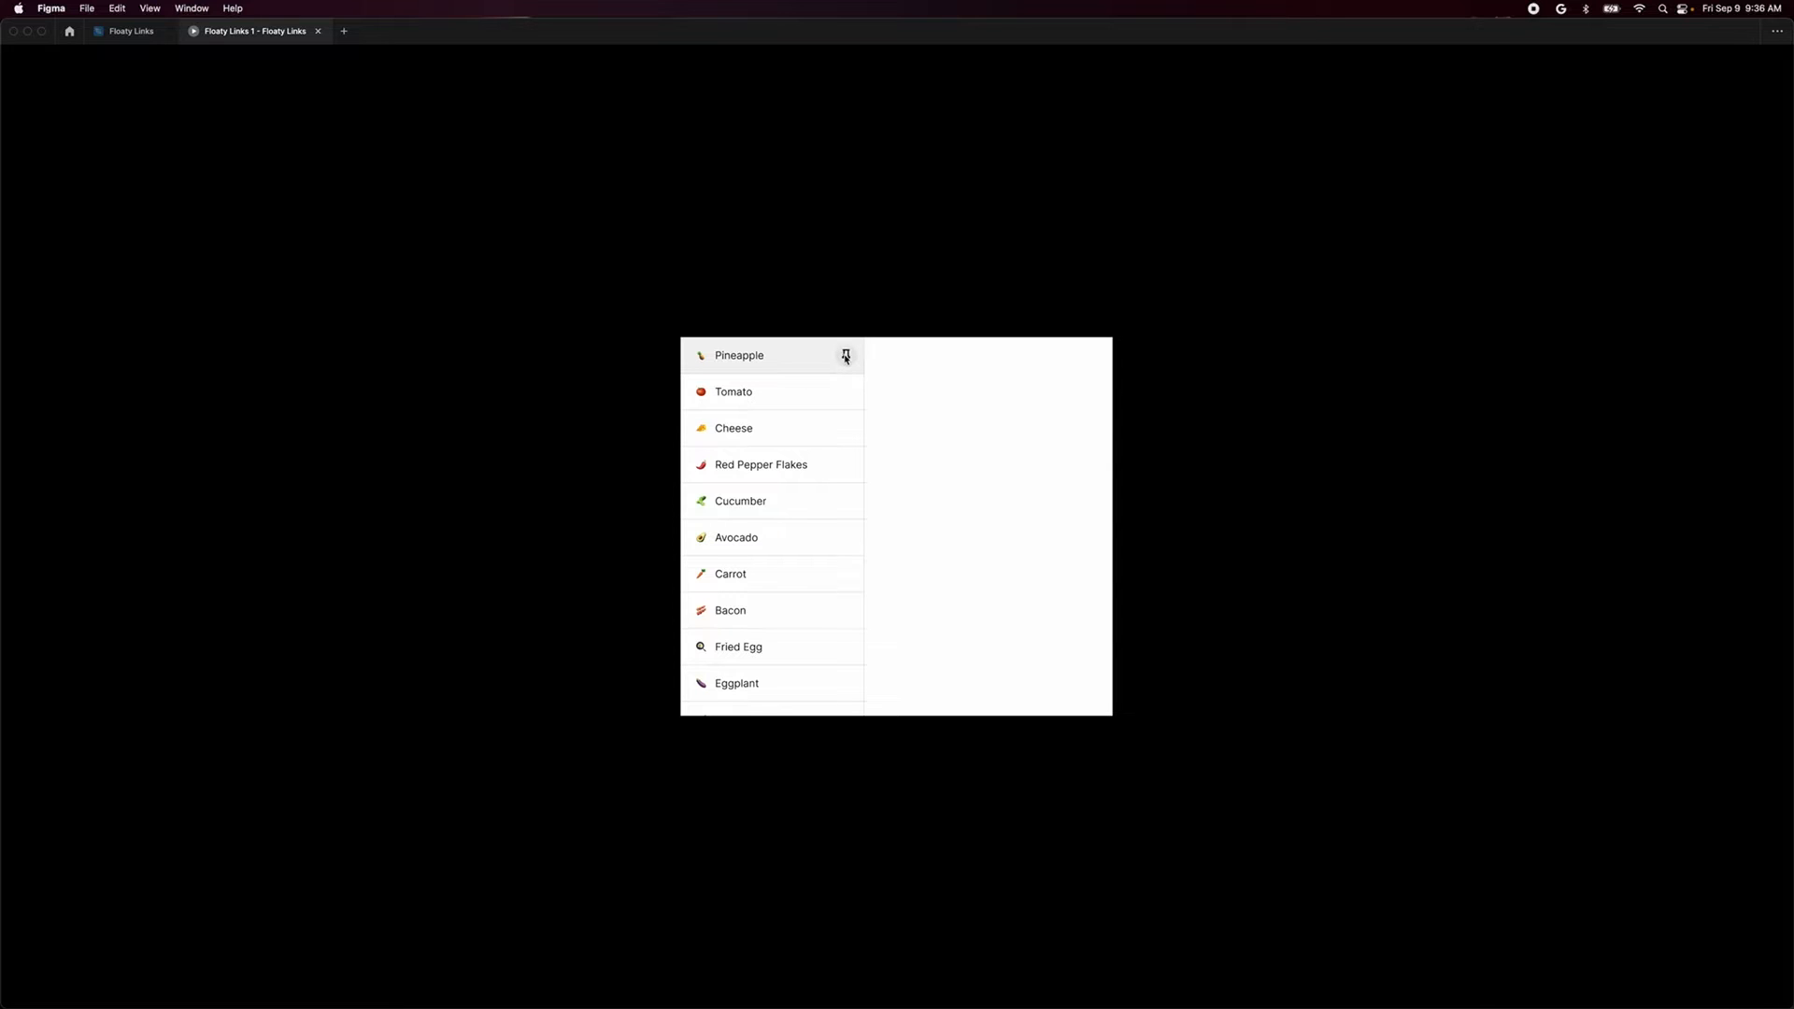
mouse_move(799, 359)
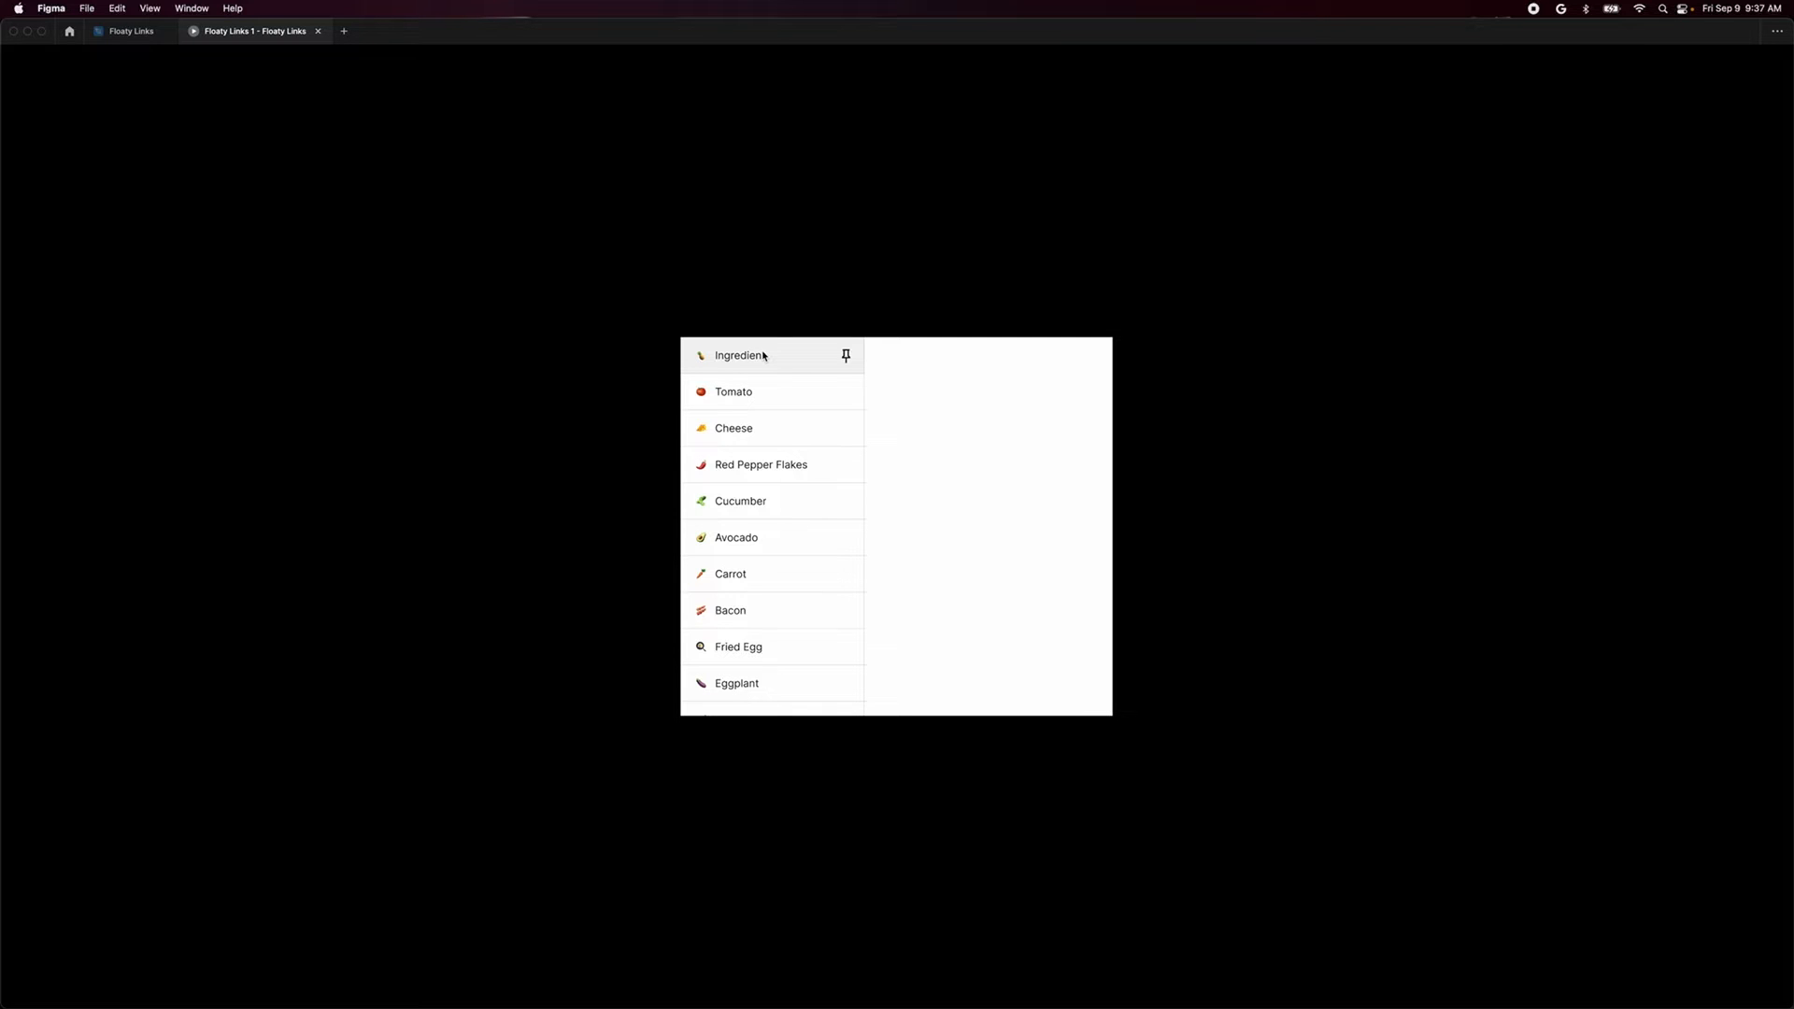
mouse_move(800, 410)
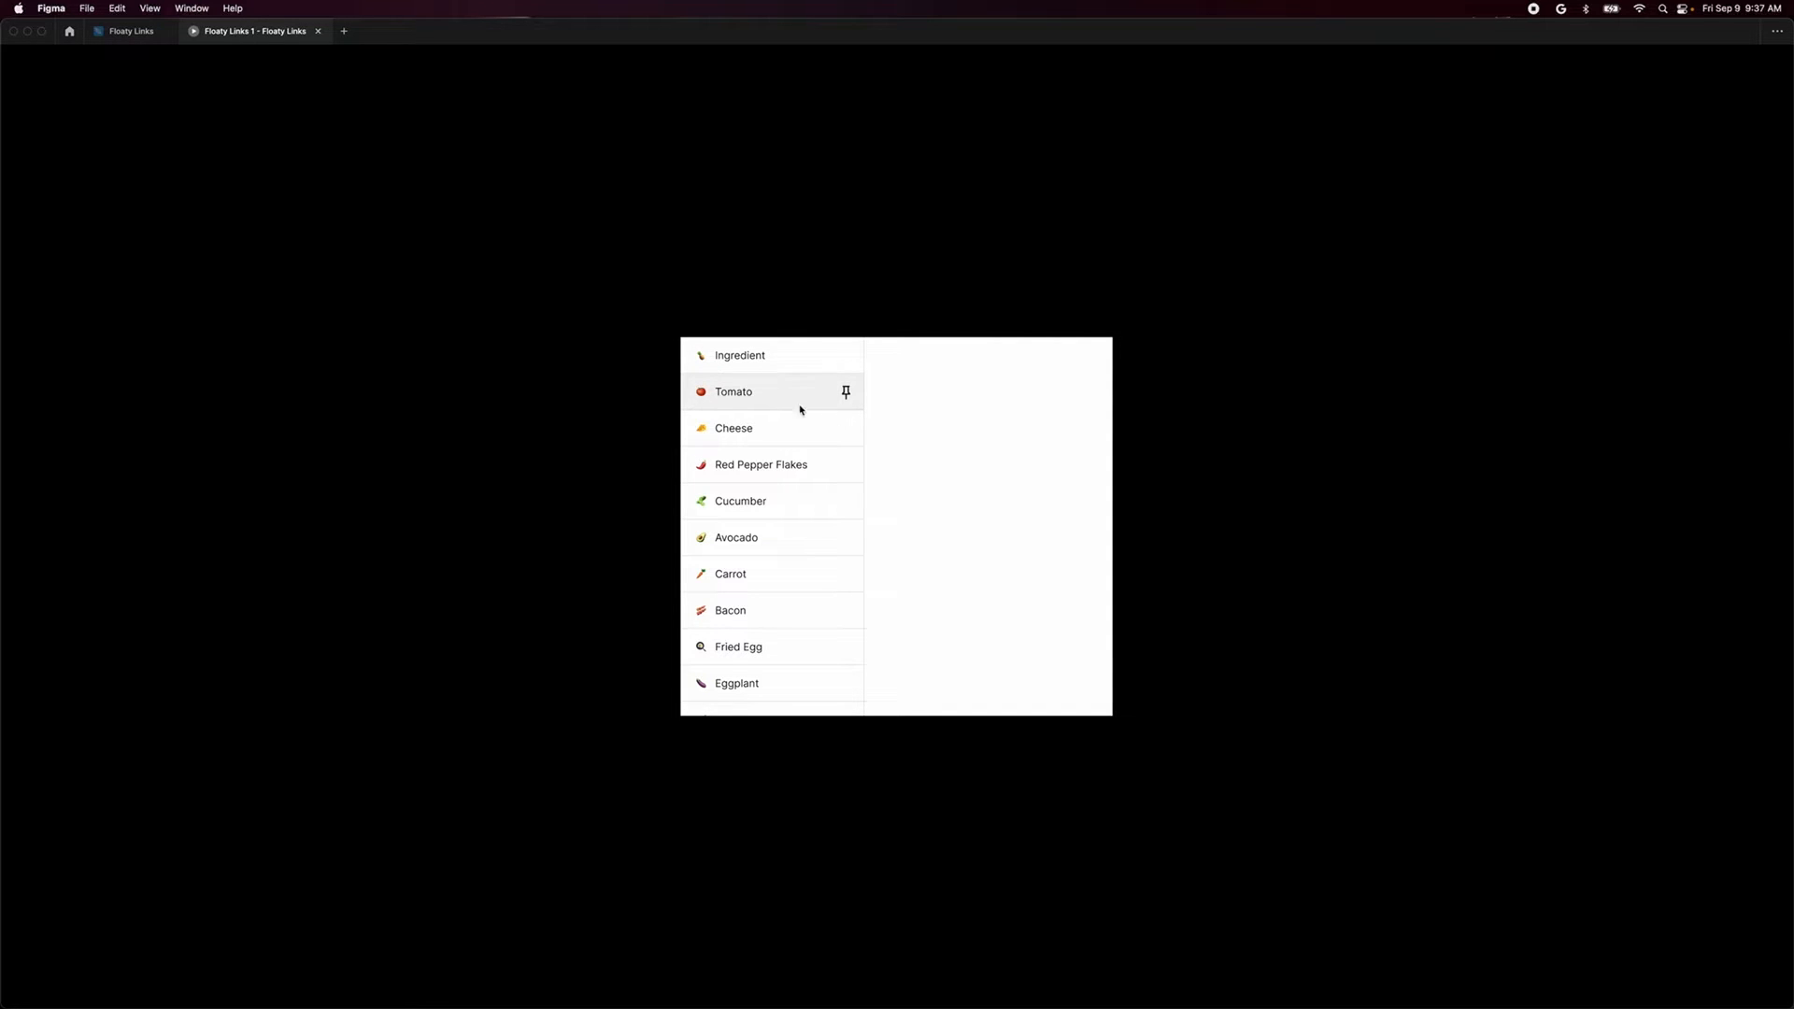
mouse_move(848, 379)
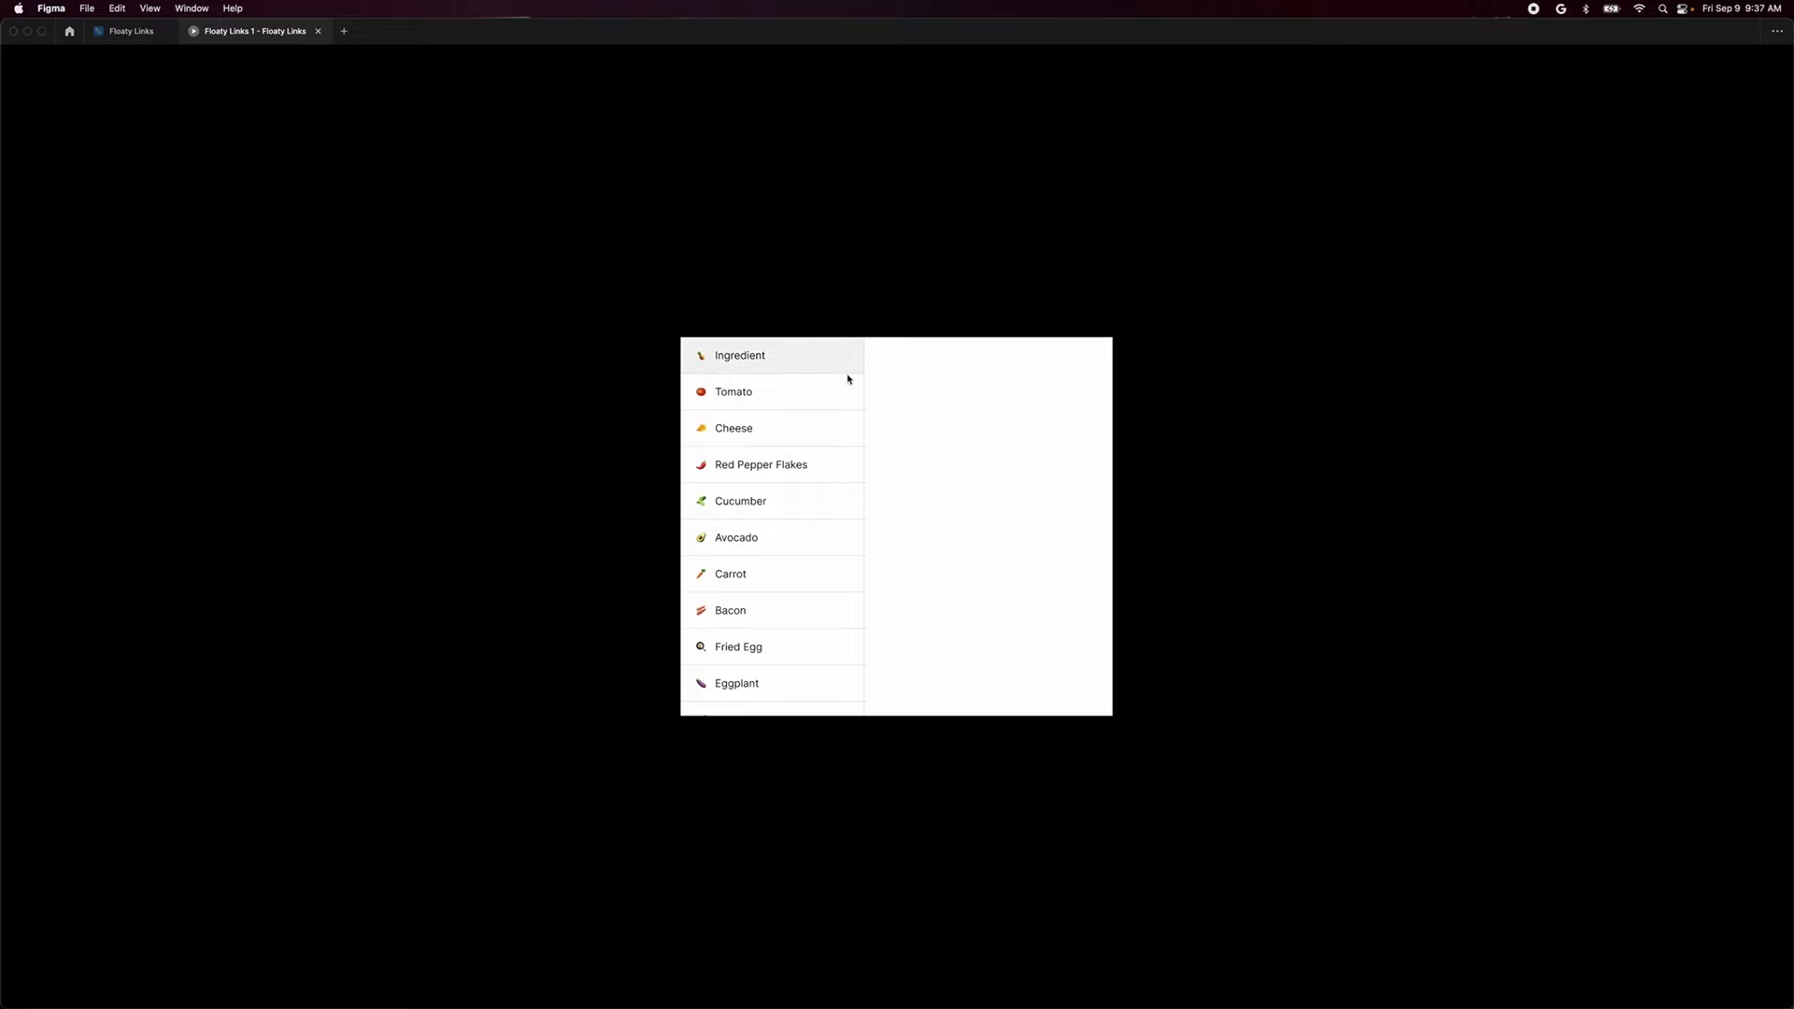
mouse_move(843, 355)
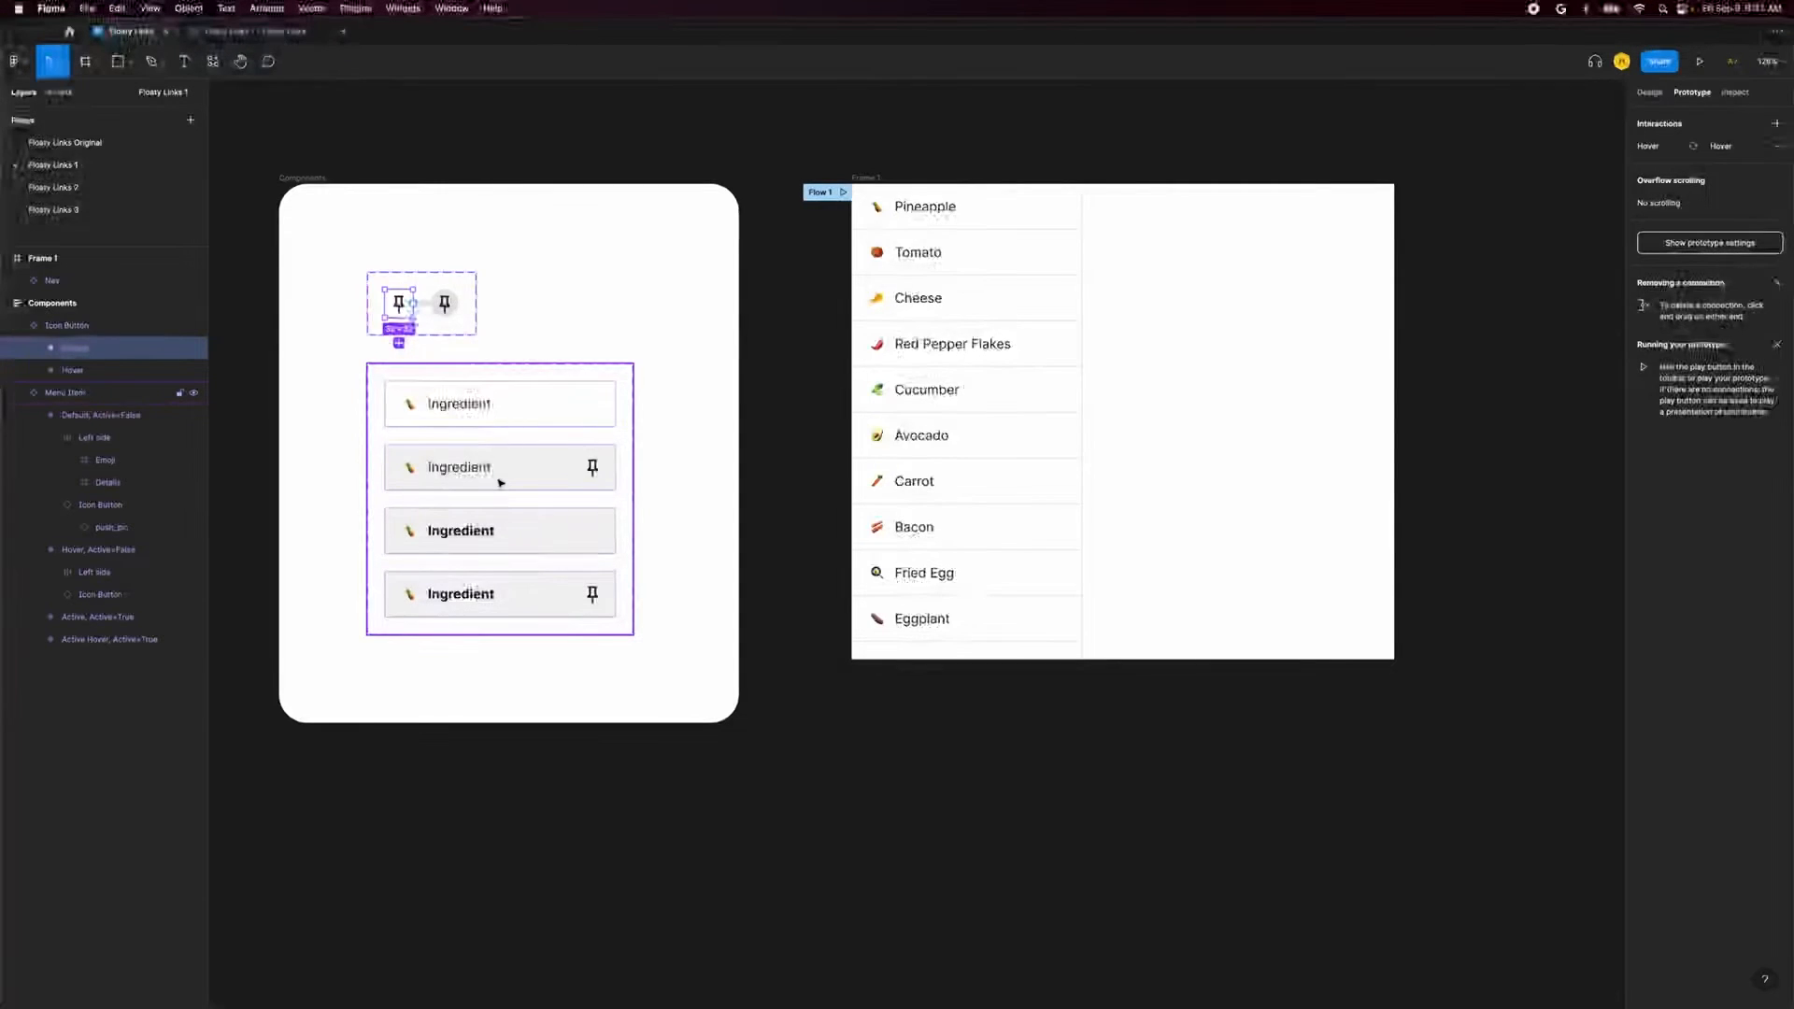
Deselect the Menu Item component set by clicking empty canvas.
left_click(583, 140)
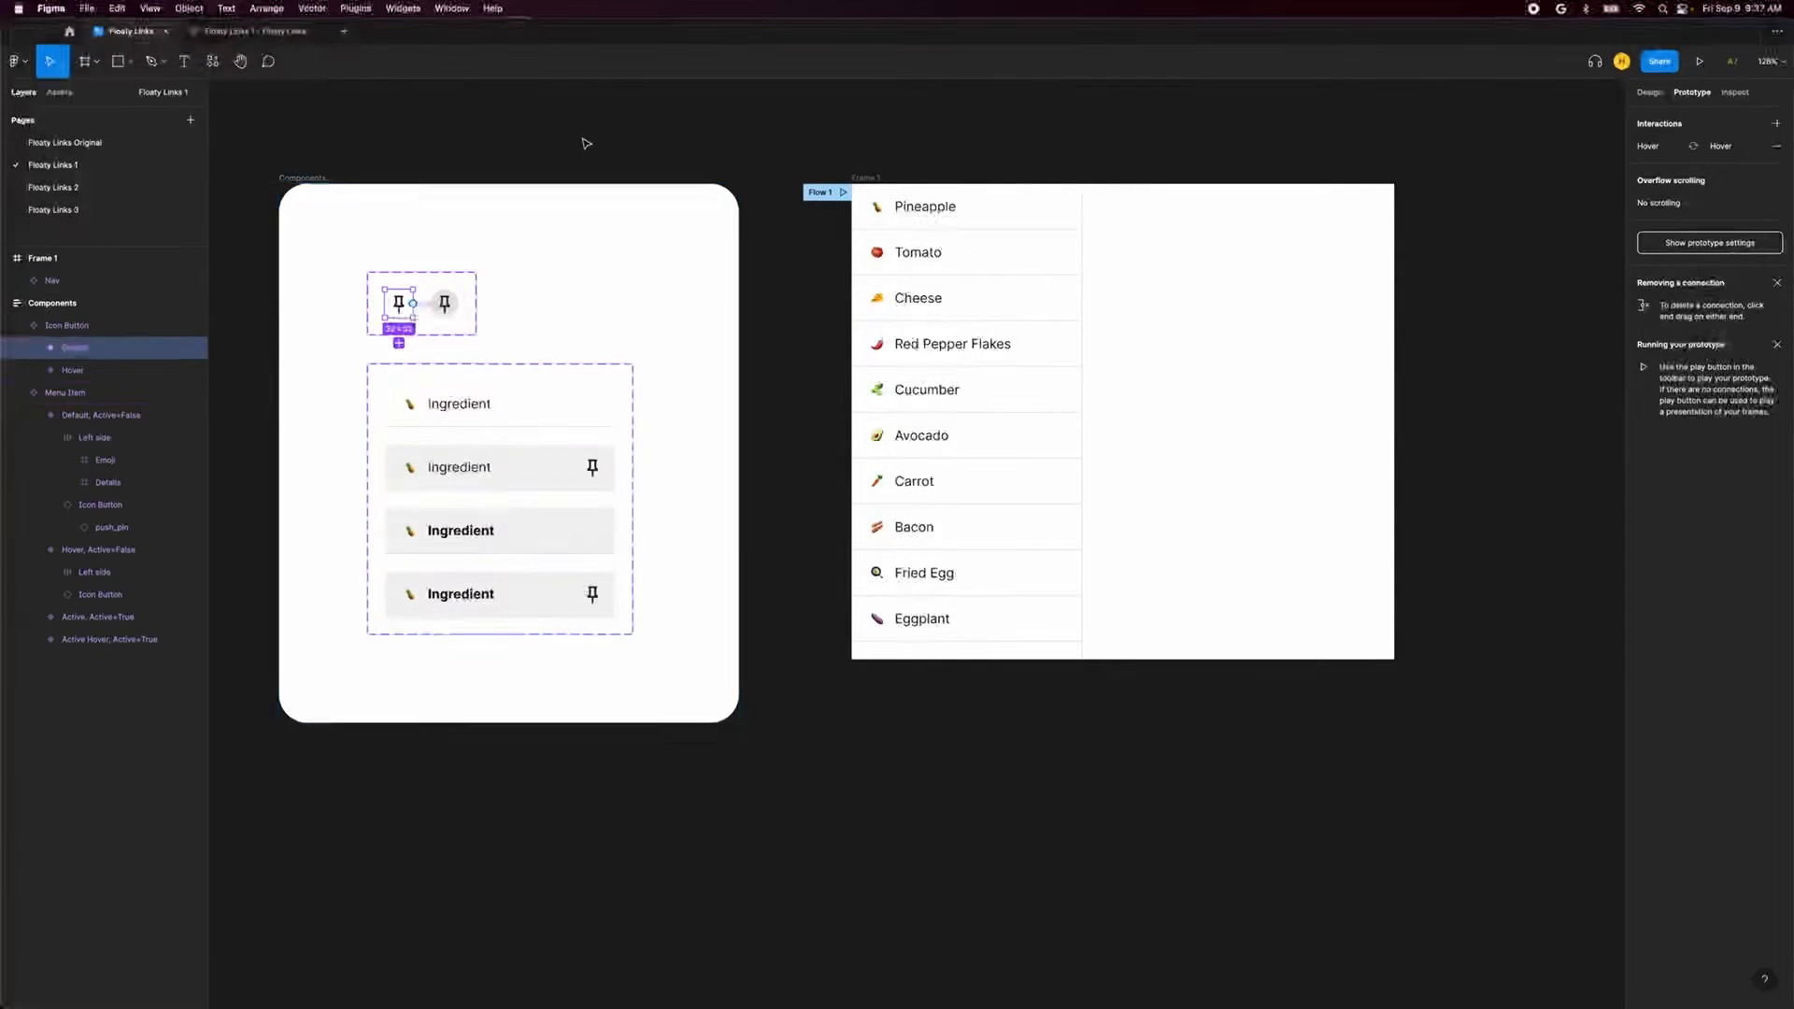
Switch to Floaty Links 2 and draw a 100×100 rectangle above the Icon Button component.
left_click(54, 187)
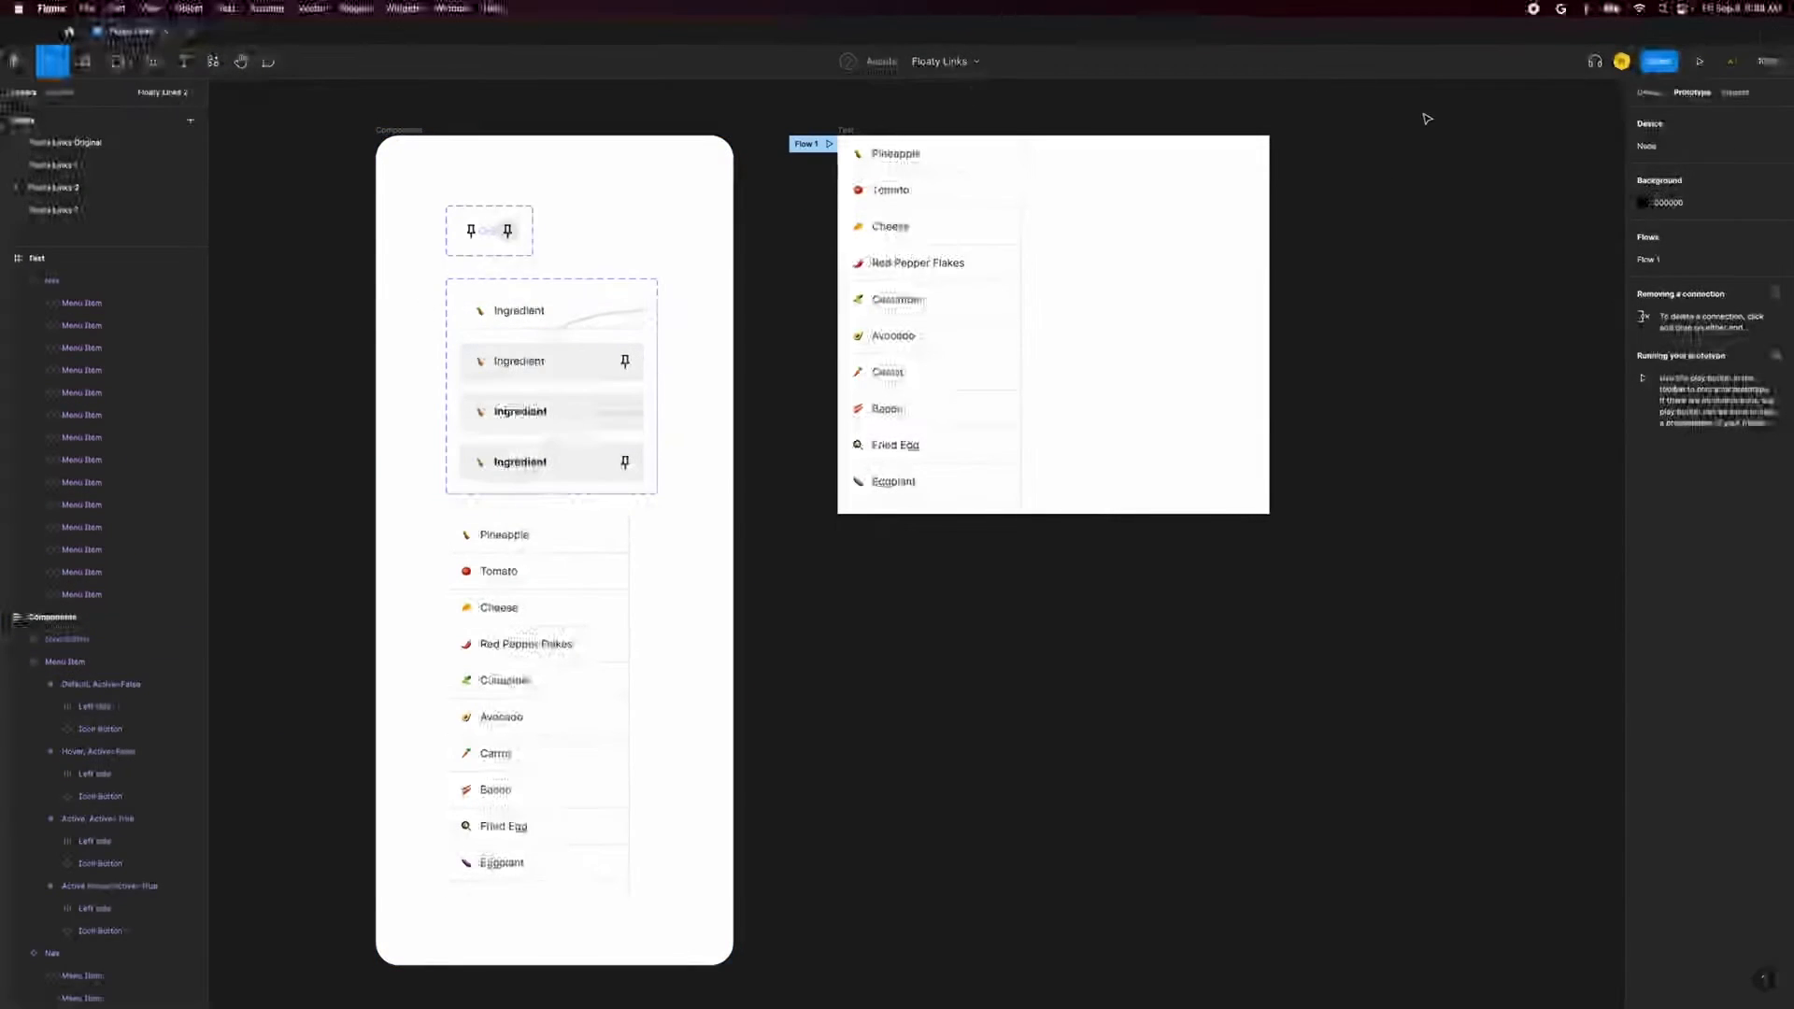
left_click(550, 385)
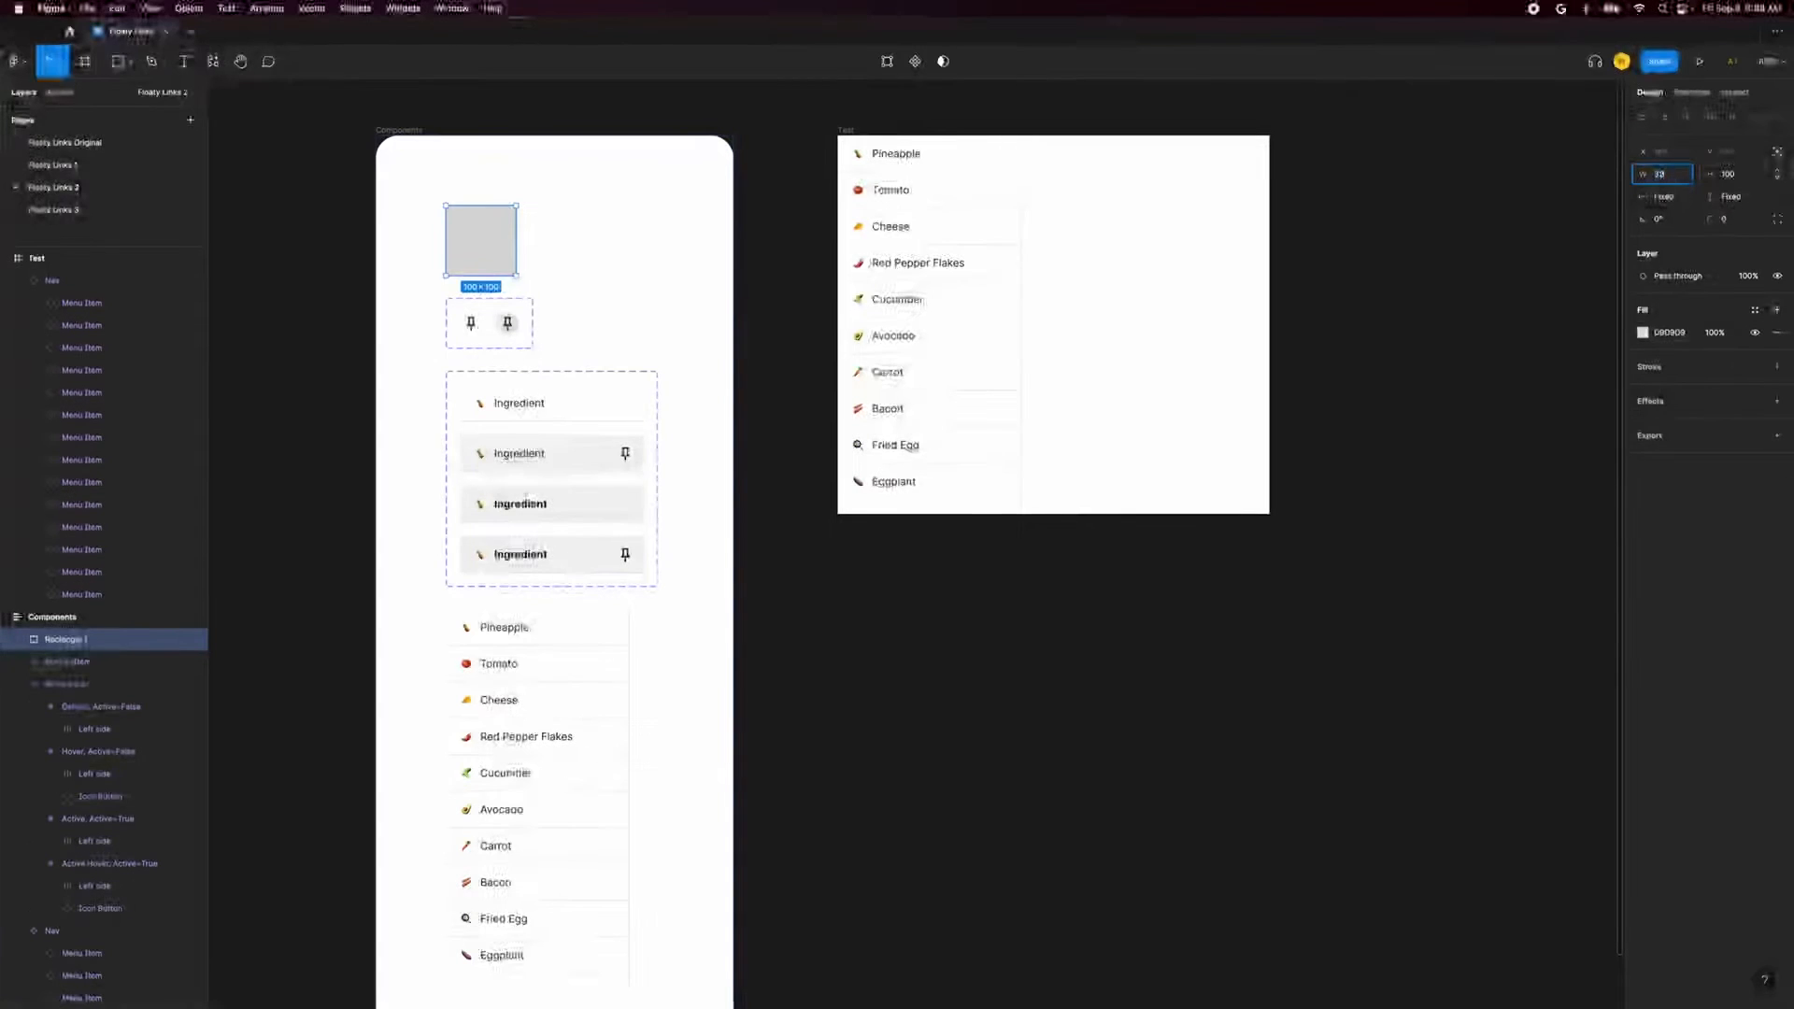
left_click(1643, 333)
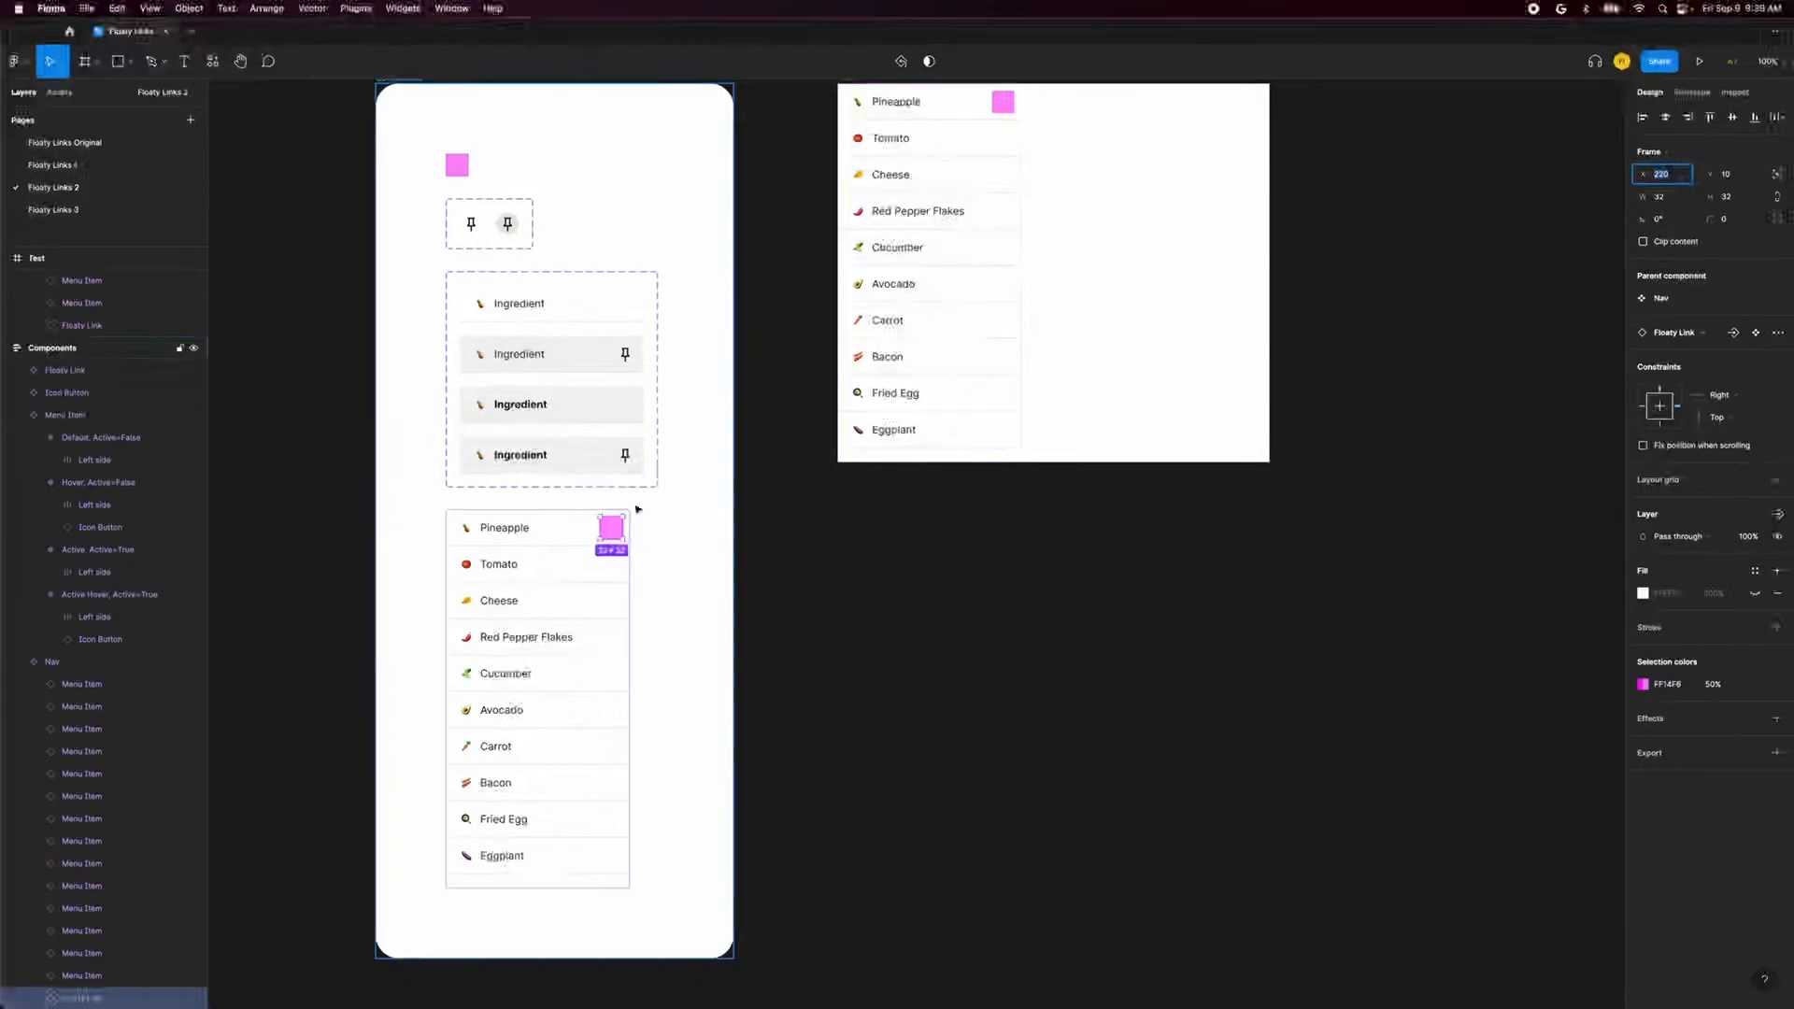
Duplicate the pink Floaty Link square and move the copy onto the Tomato row.
key("cmd+d")
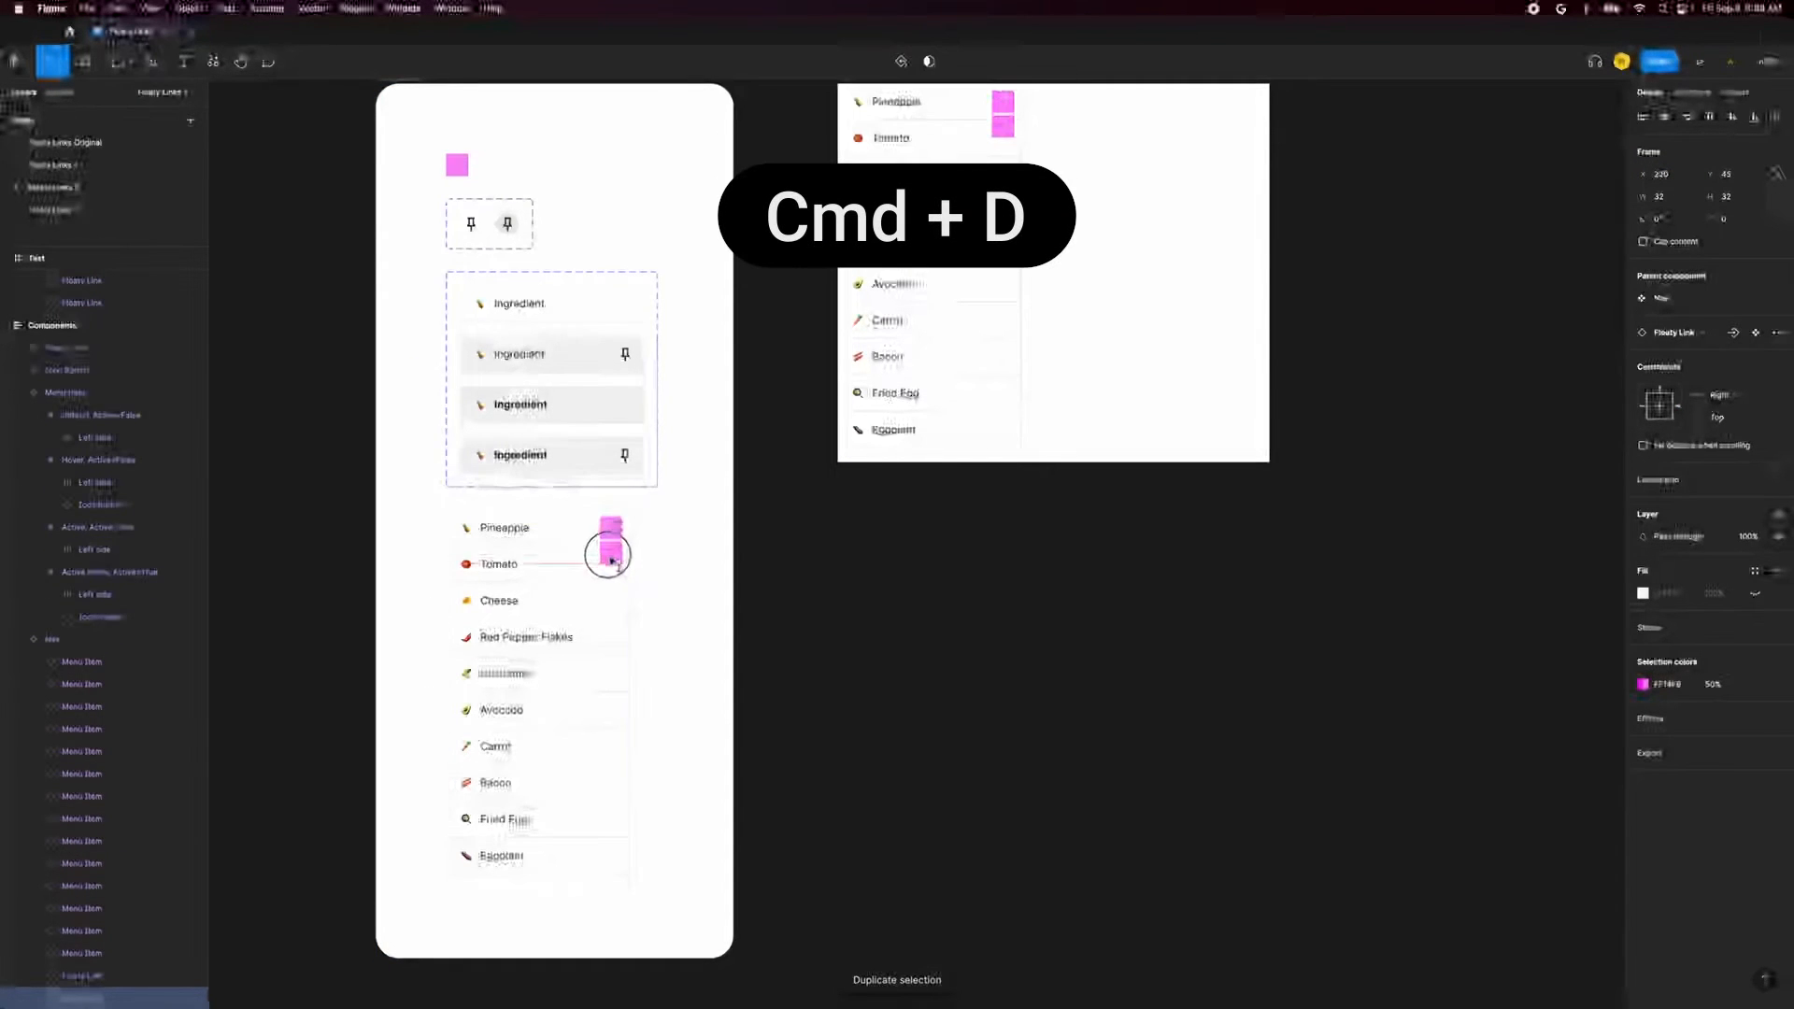
key("Cmd+D")
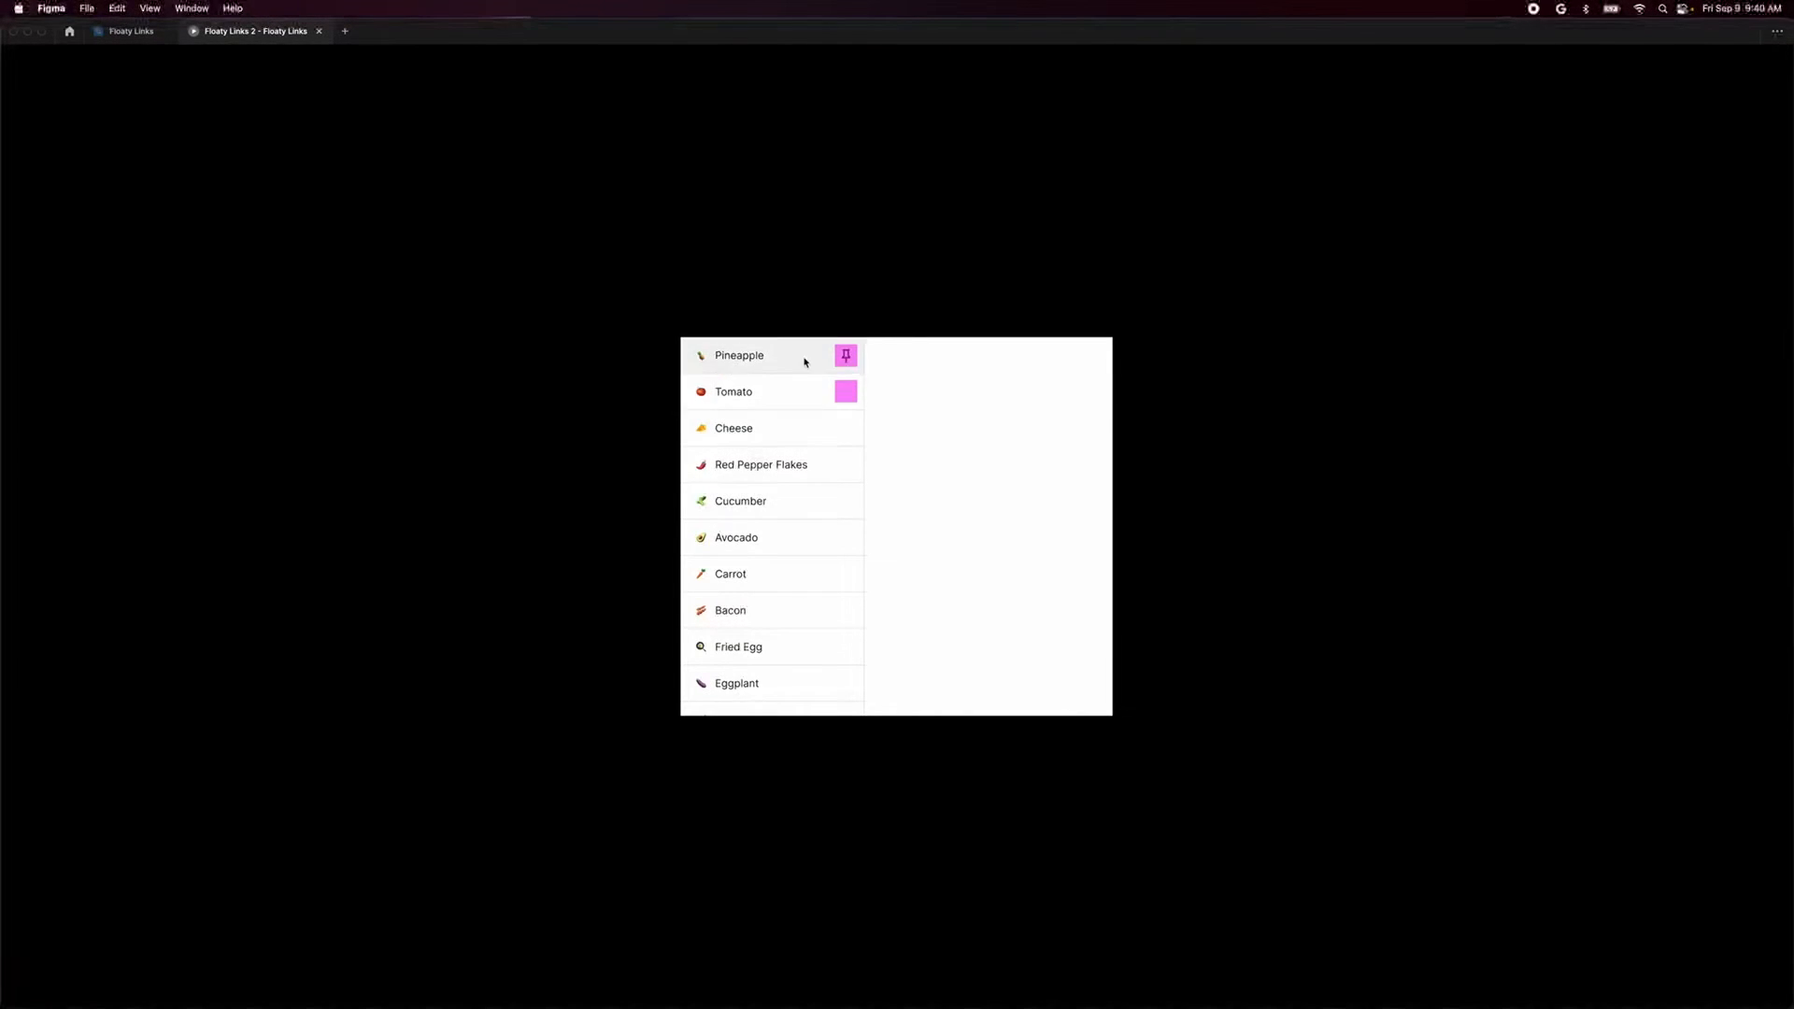
mouse_move(801, 372)
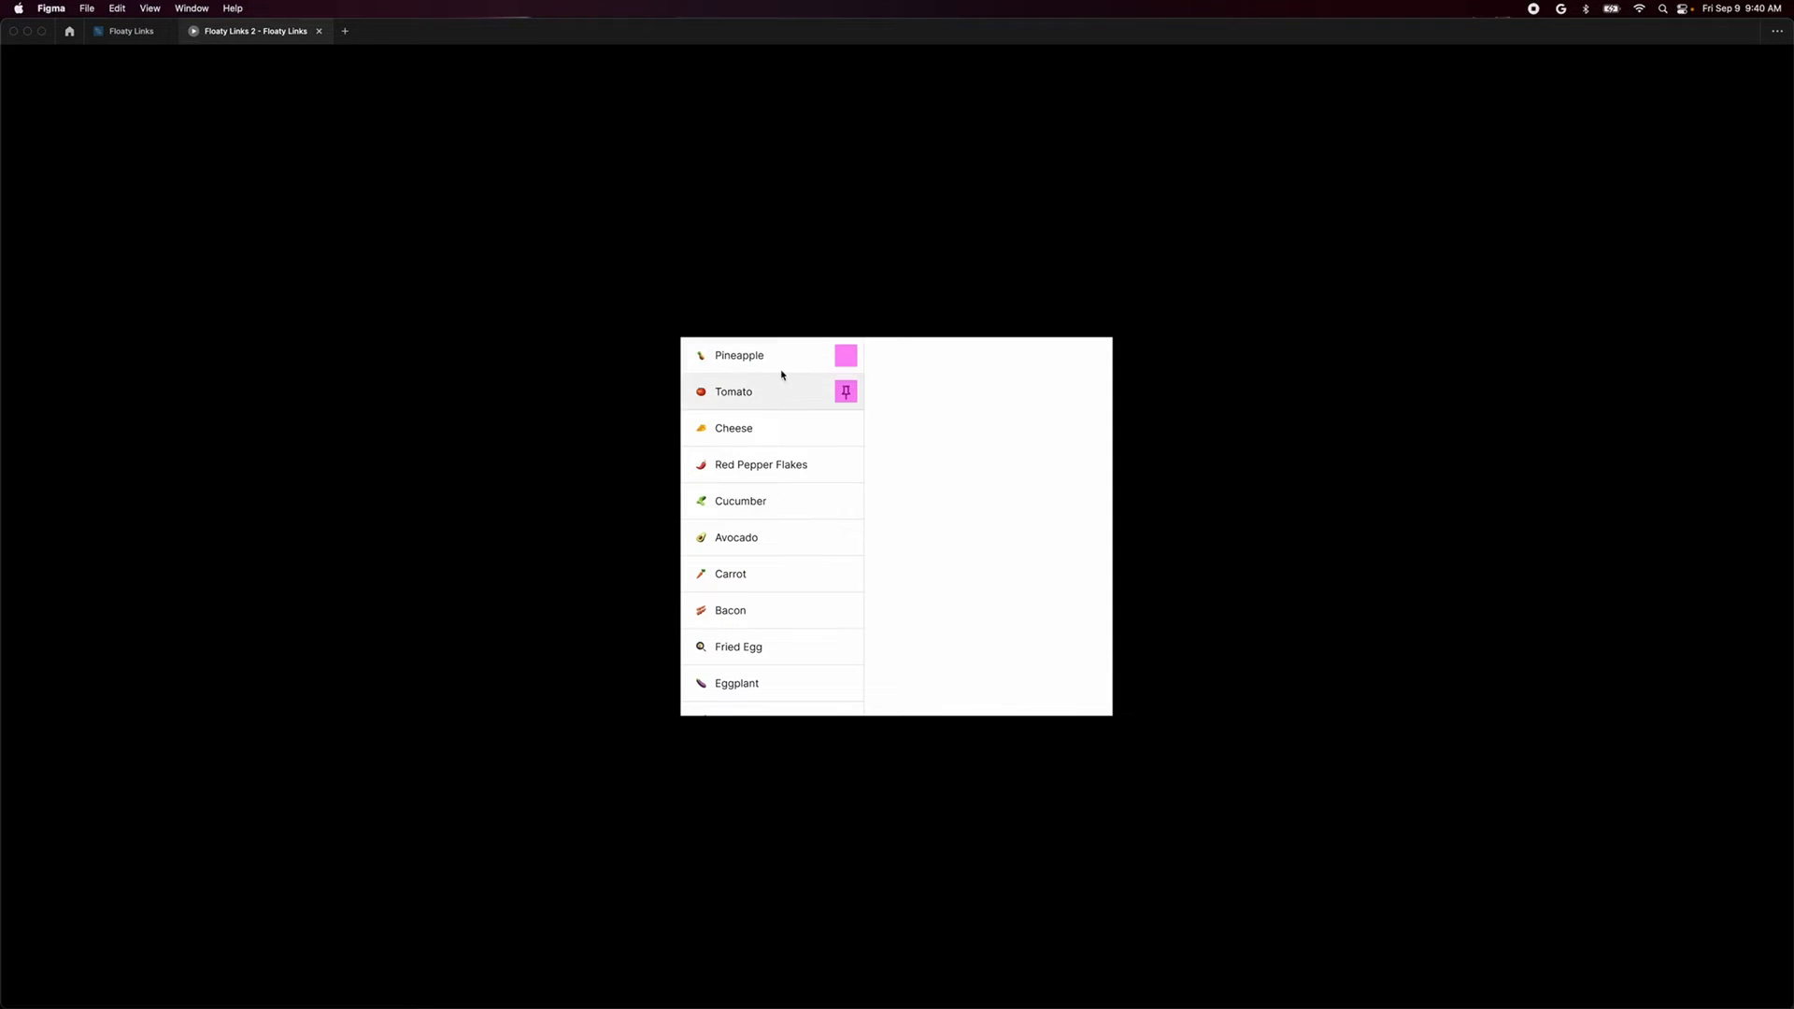
Close the prototype preview tab and return to the design.
left_click(129, 32)
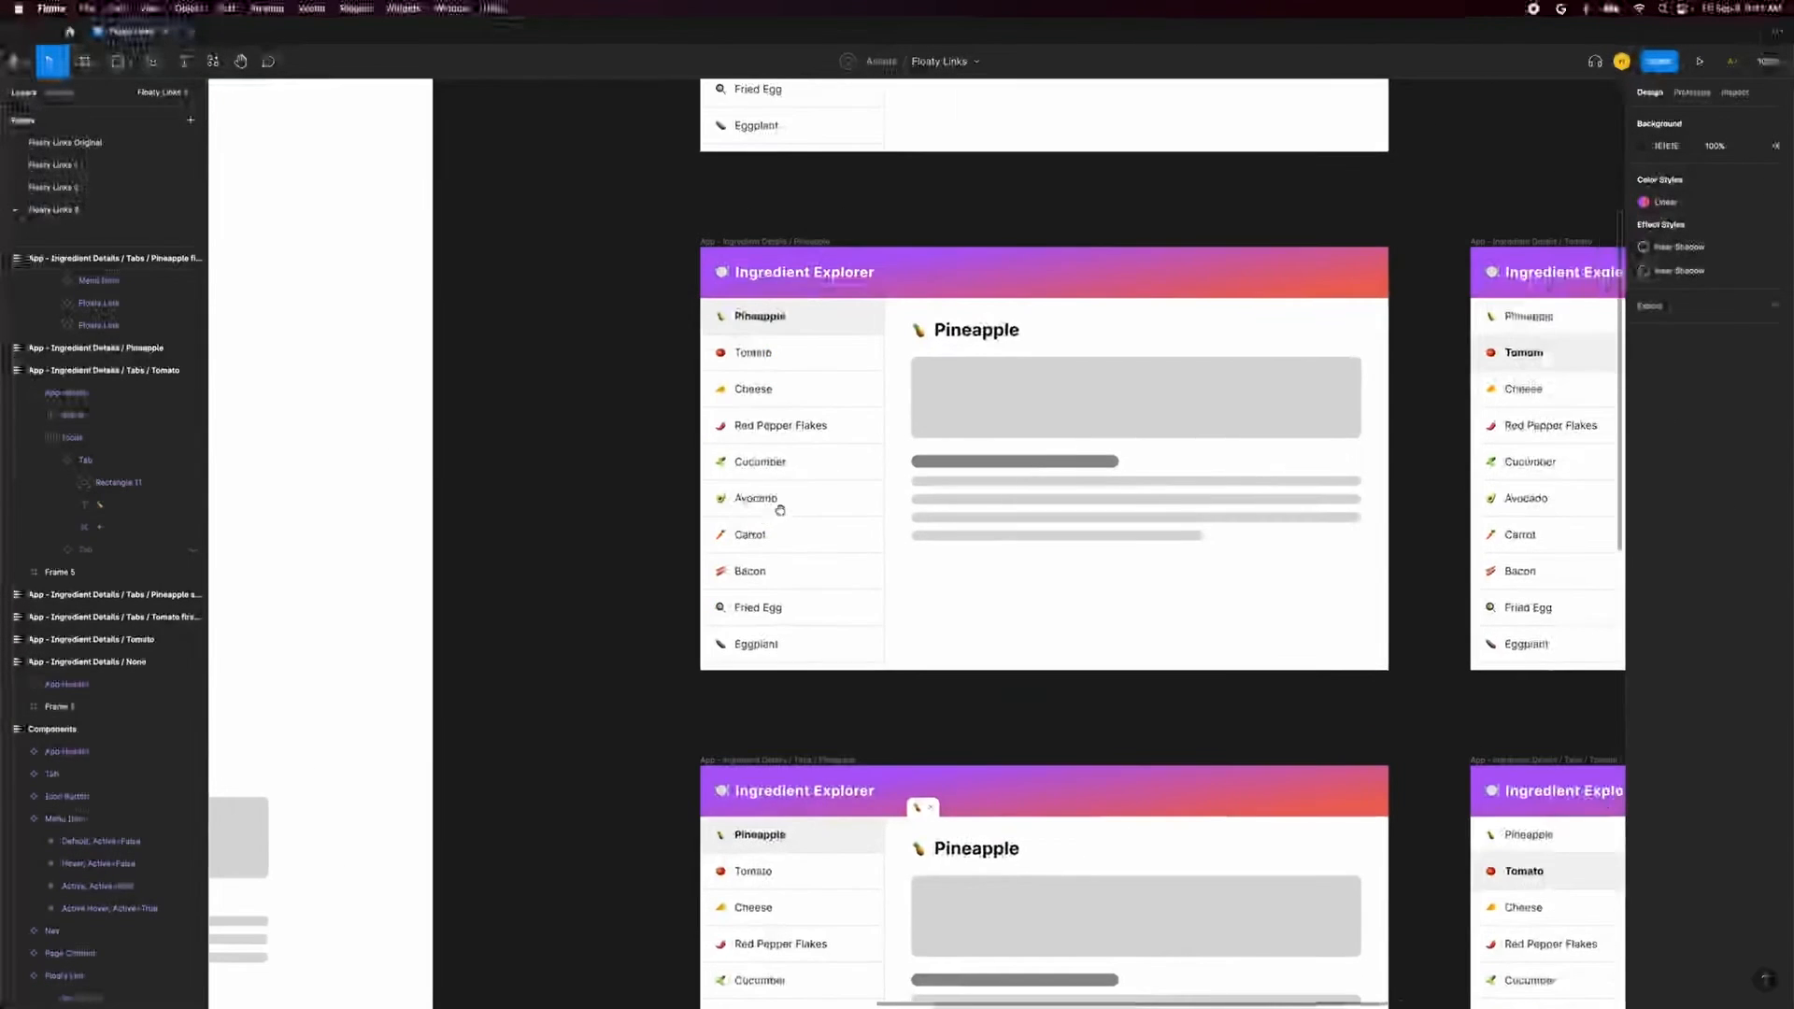
Switch to Prototype mode to reveal the interaction noodles between the Ingredient Explorer frames.
left_click(1691, 93)
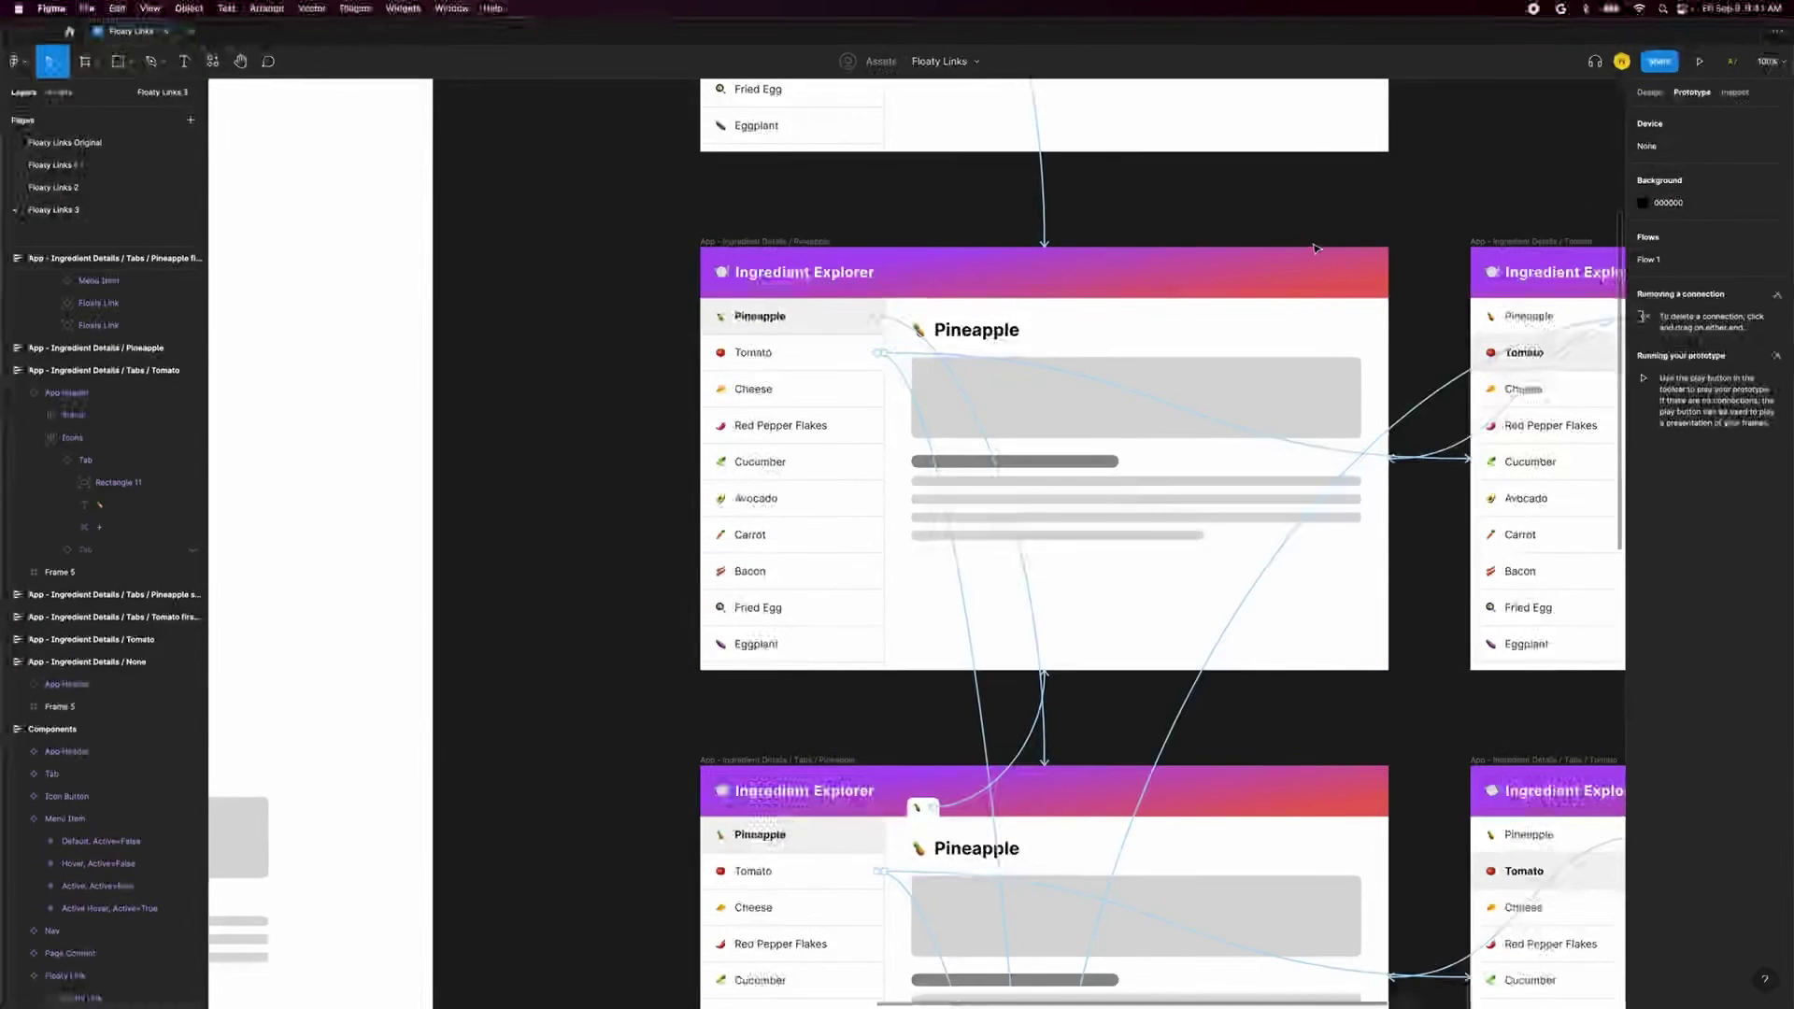
scroll("down", 3)
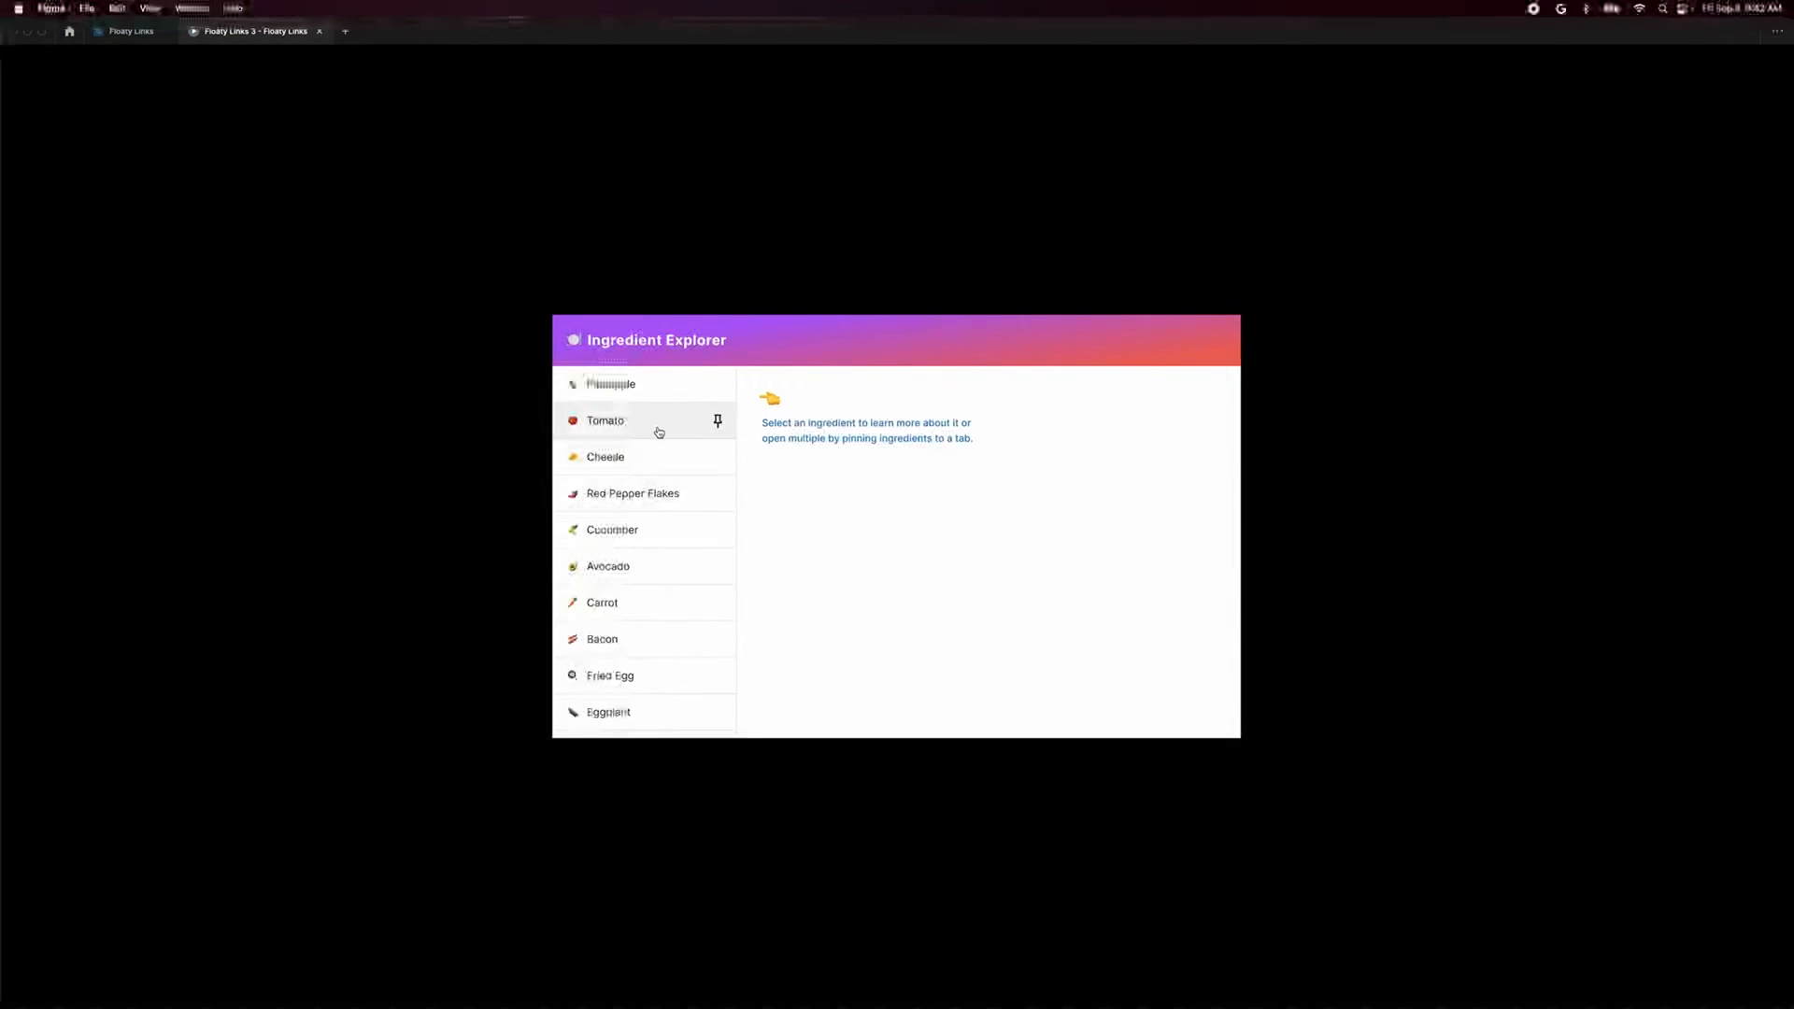
In the running preview, open Tomato's details, then pin Pineapple and Tomato as tabs.
left_click(606, 420)
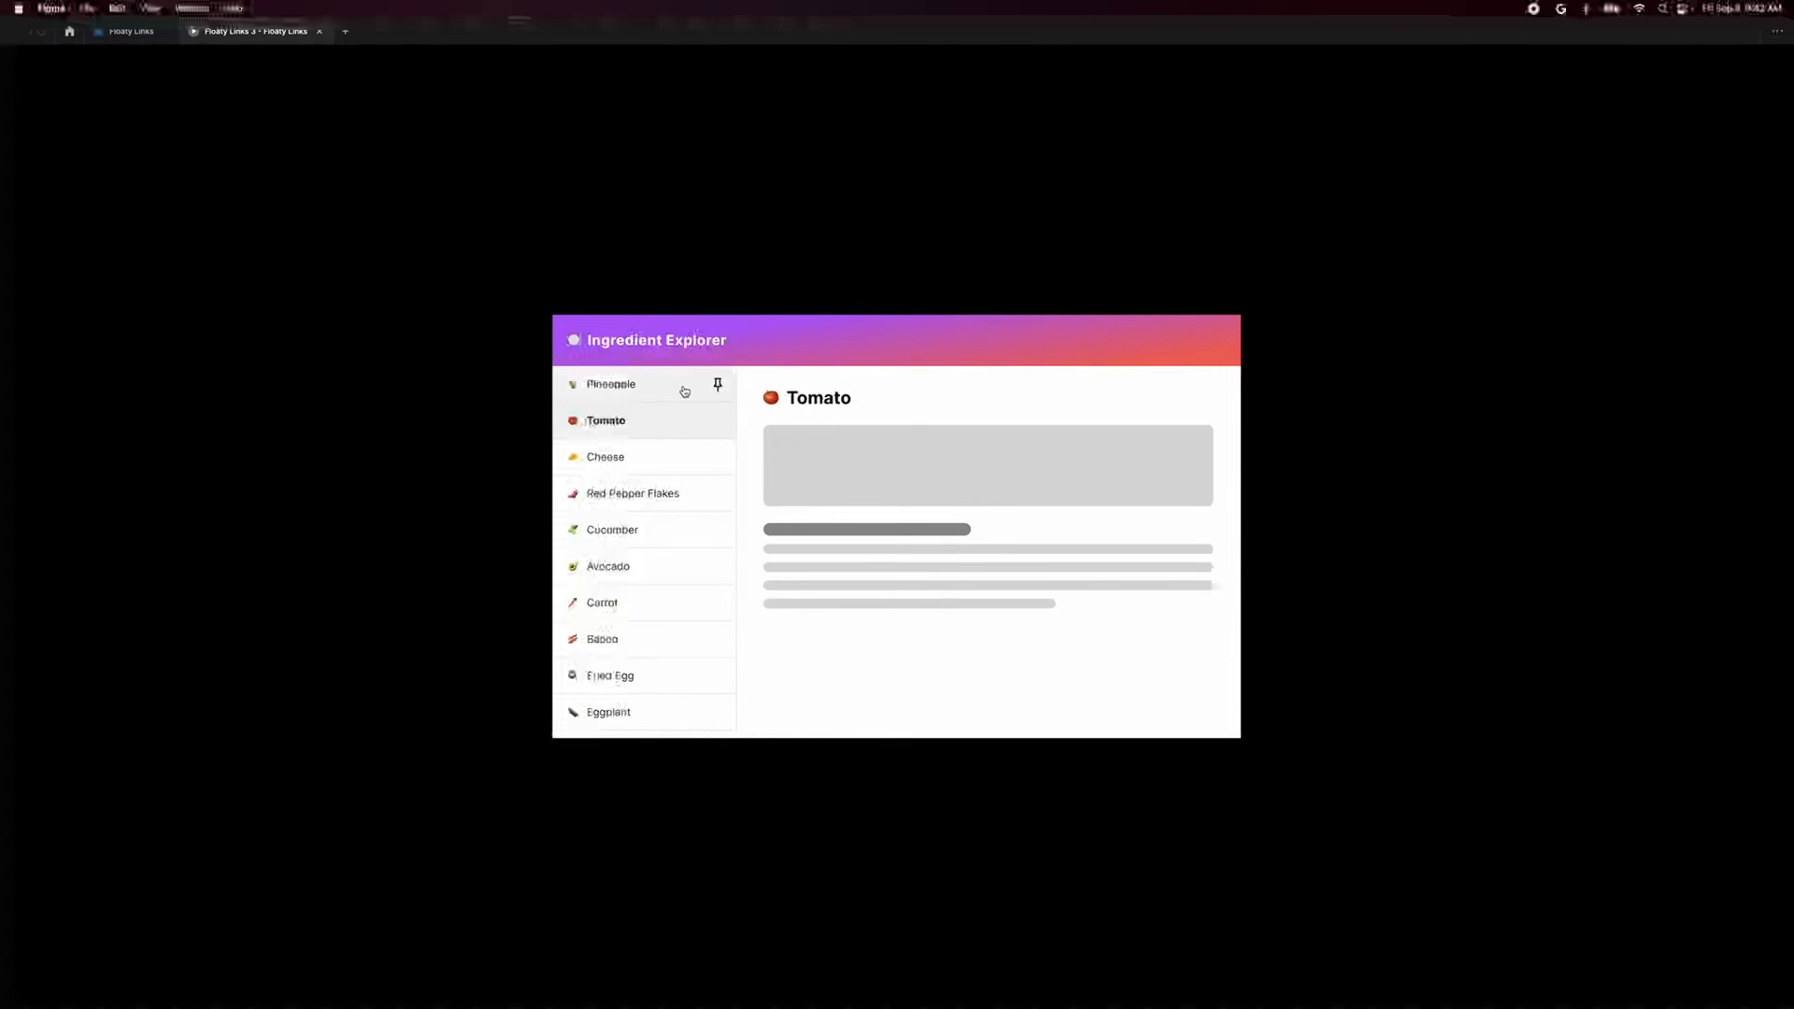
left_click(611, 383)
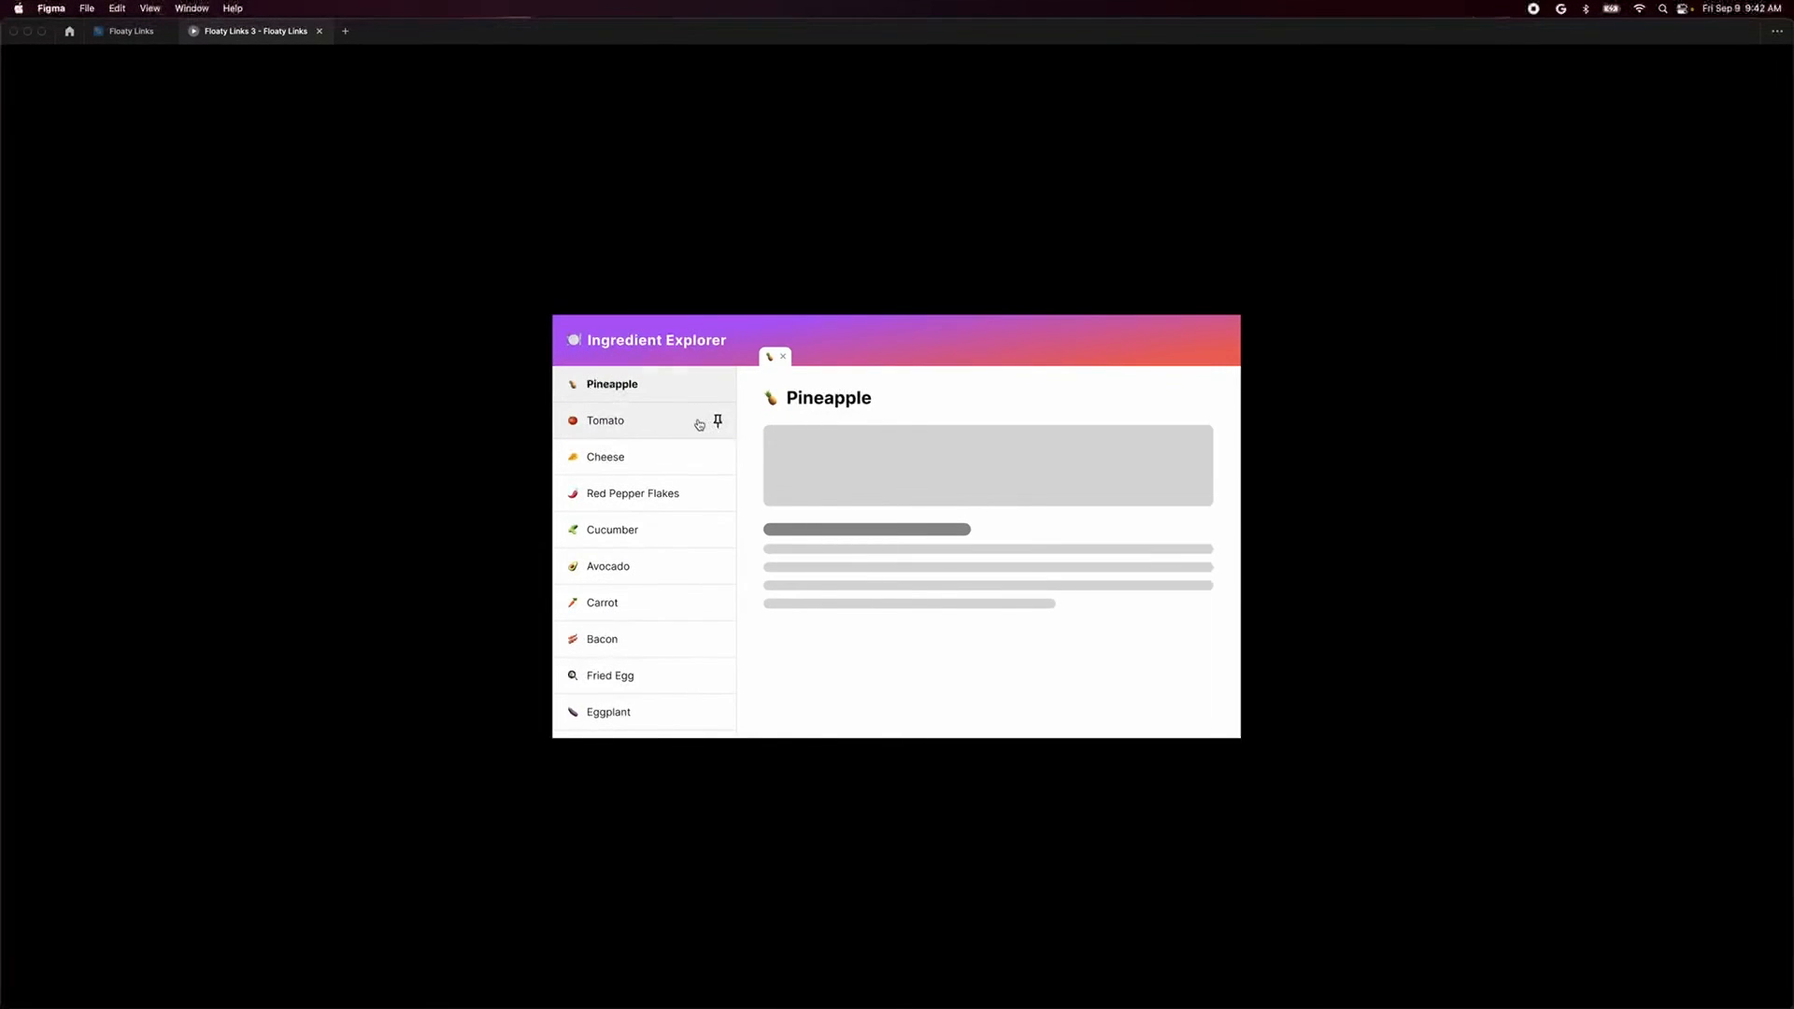
left_click(605, 420)
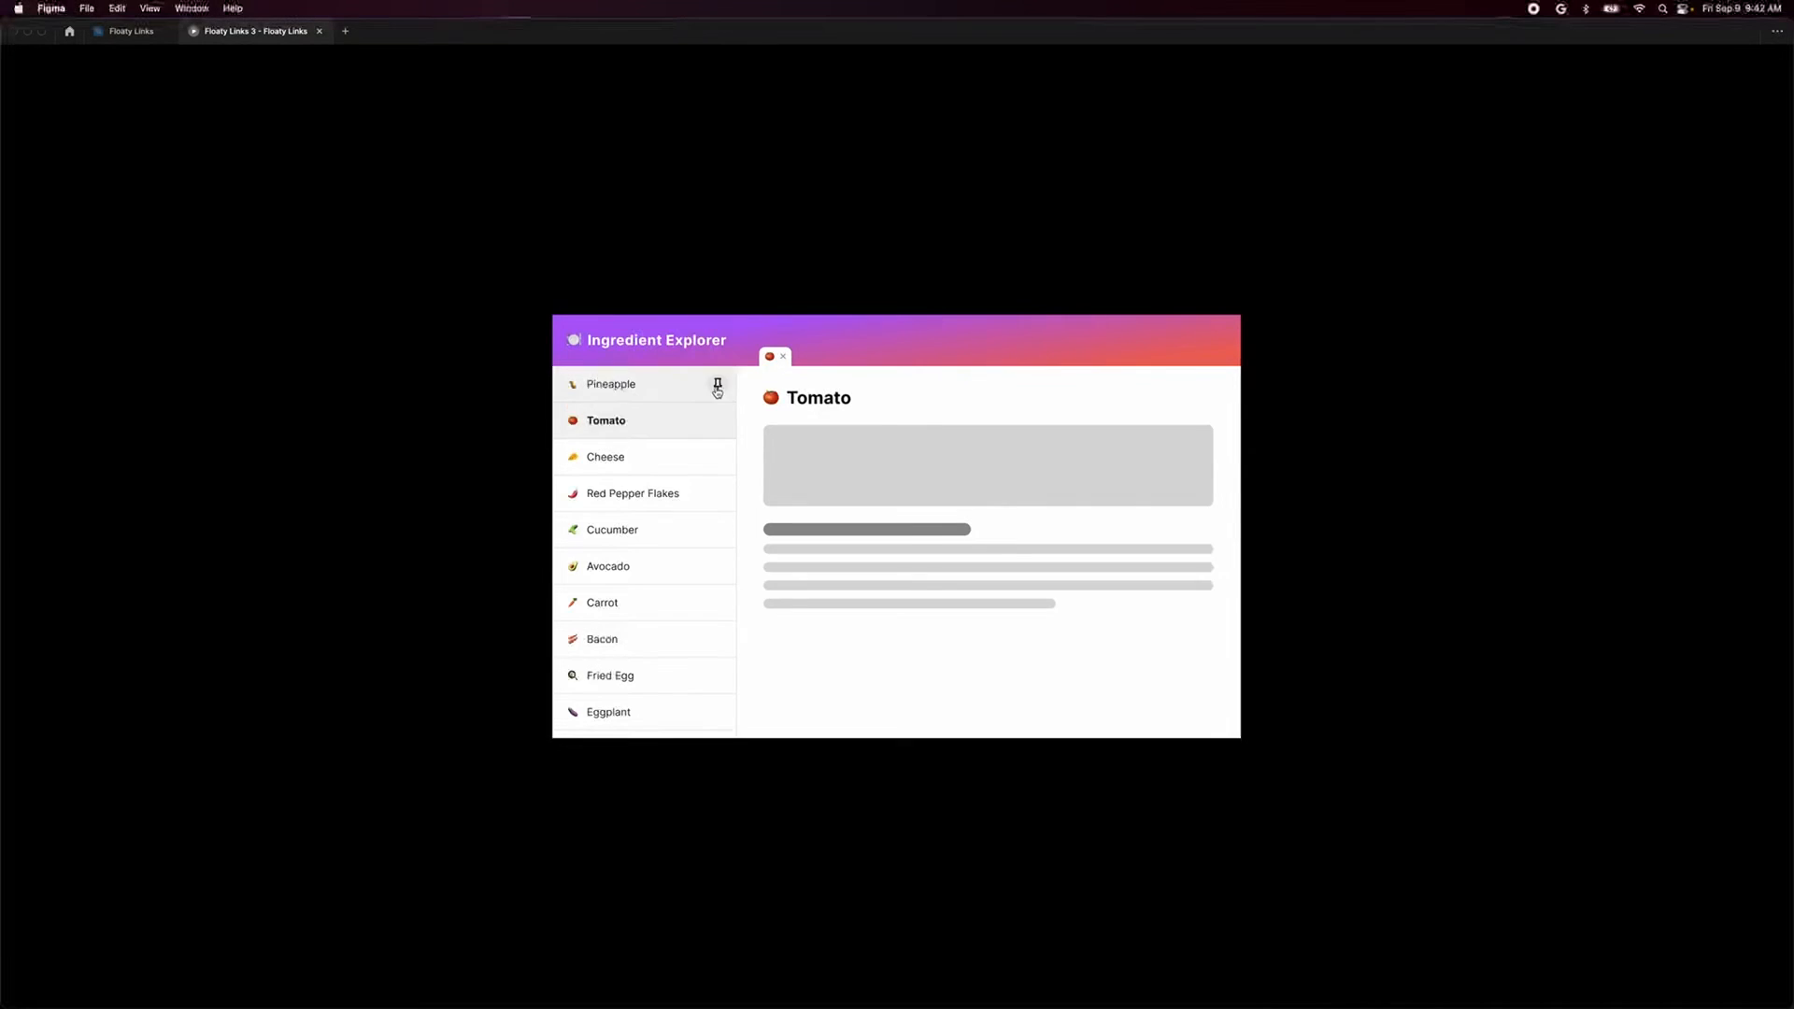